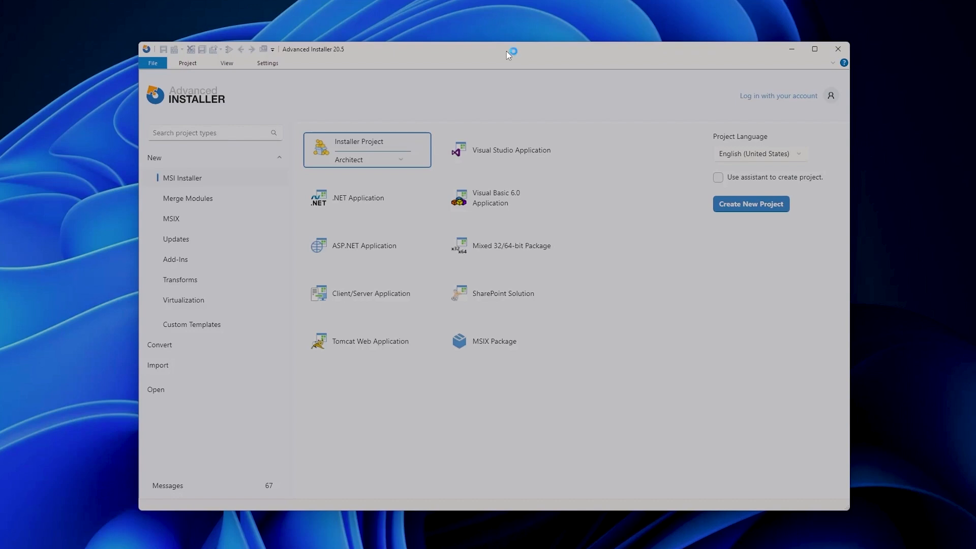
pyautogui.moveTo(508, 55)
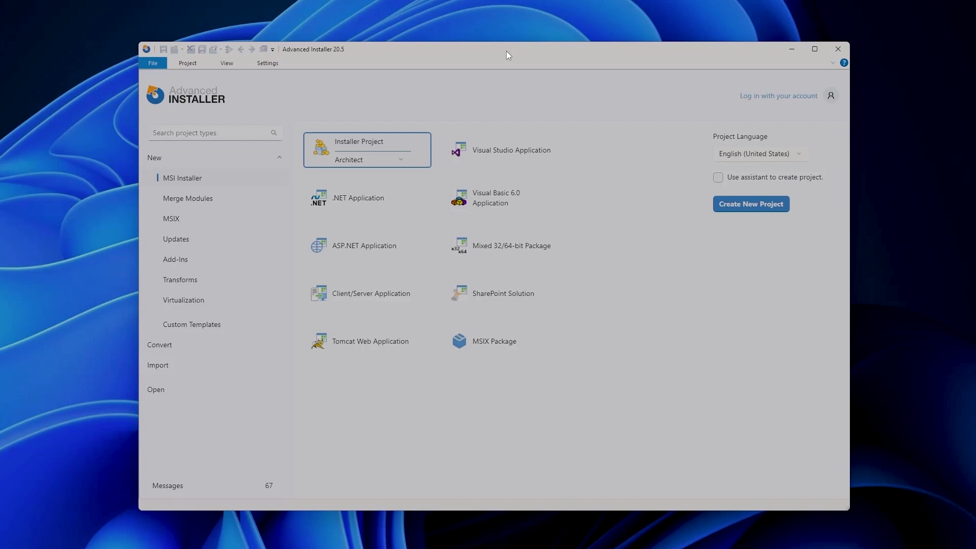
pyautogui.moveTo(468, 46)
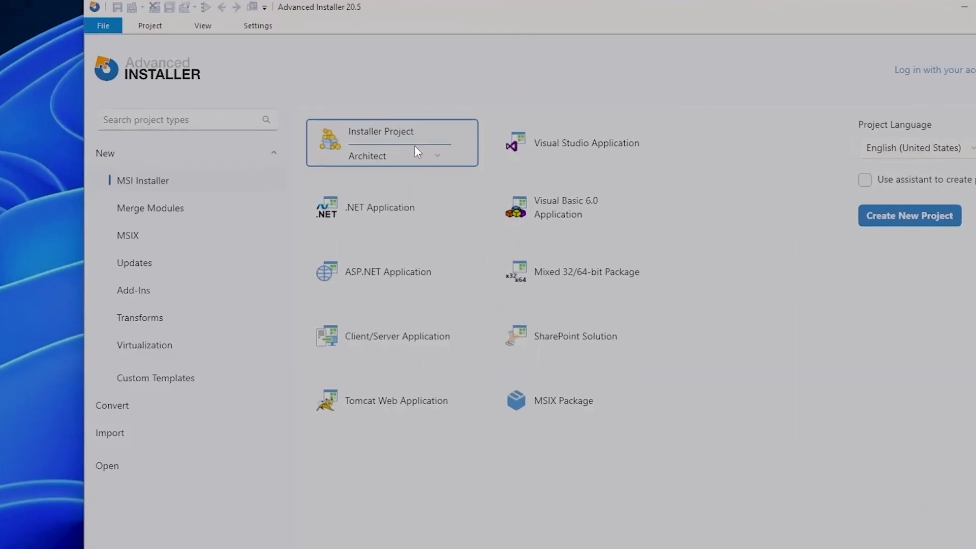
# - Create a new Architect installer project saved as appv.aip in the Projects folder
pyautogui.click(907, 215)
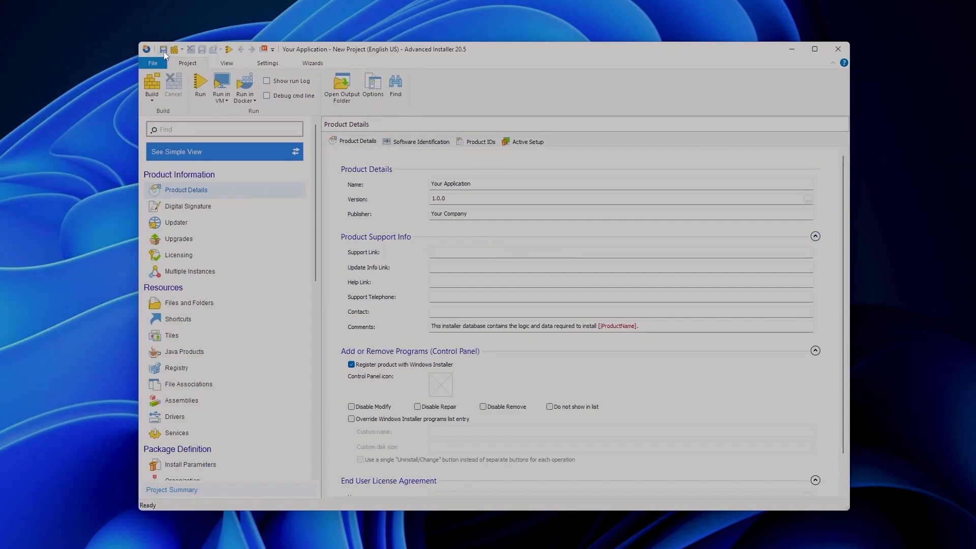
pyautogui.moveTo(163, 49)
pyautogui.write('appv')
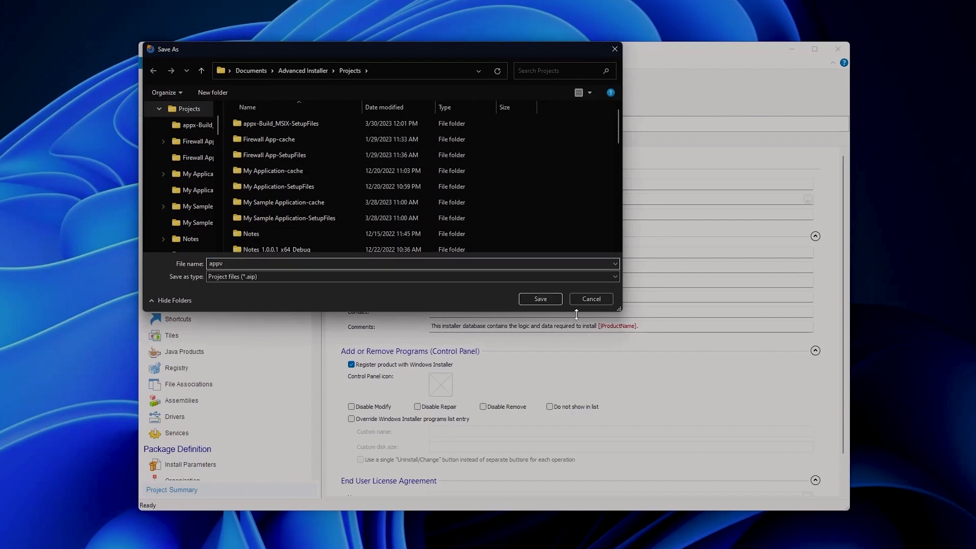
pyautogui.click(538, 299)
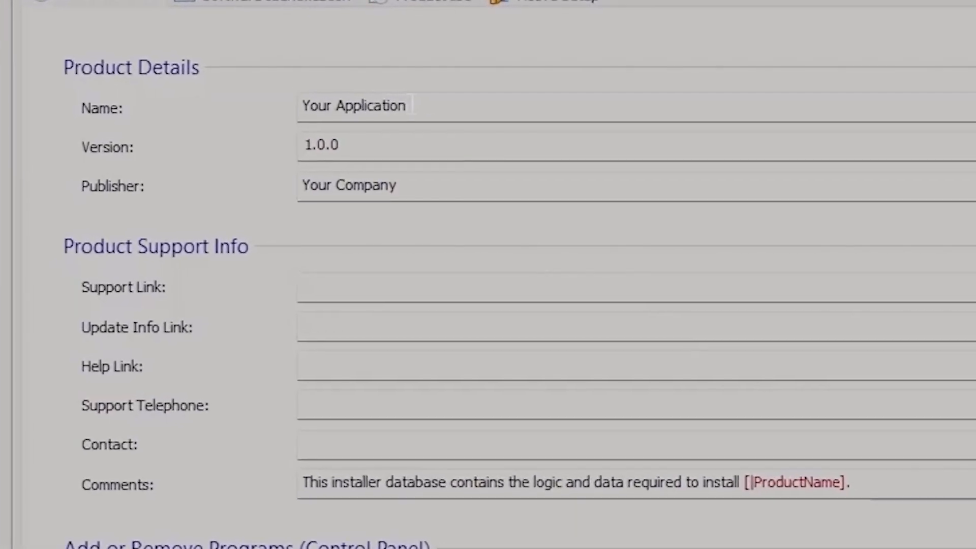
# - Name the product 'Sample App-V application' with publisher 'Caphyon' in Product Details
pyautogui.doubleClick(352, 105)
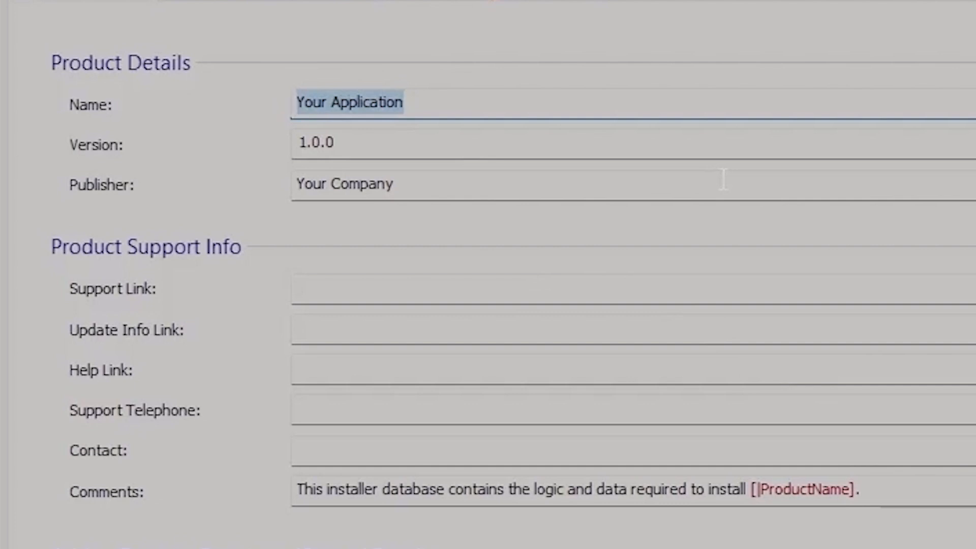
pyautogui.write('Sample App')
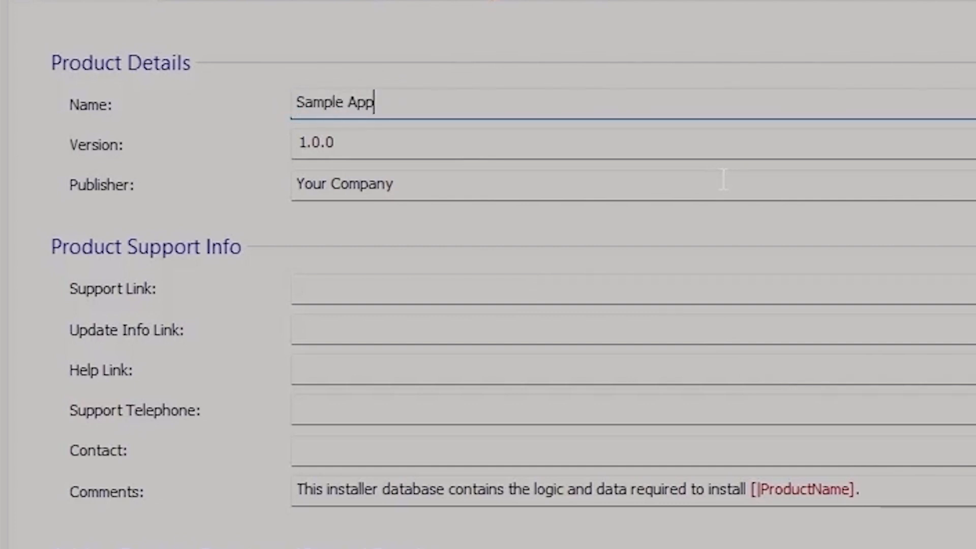
pyautogui.write('-V application')
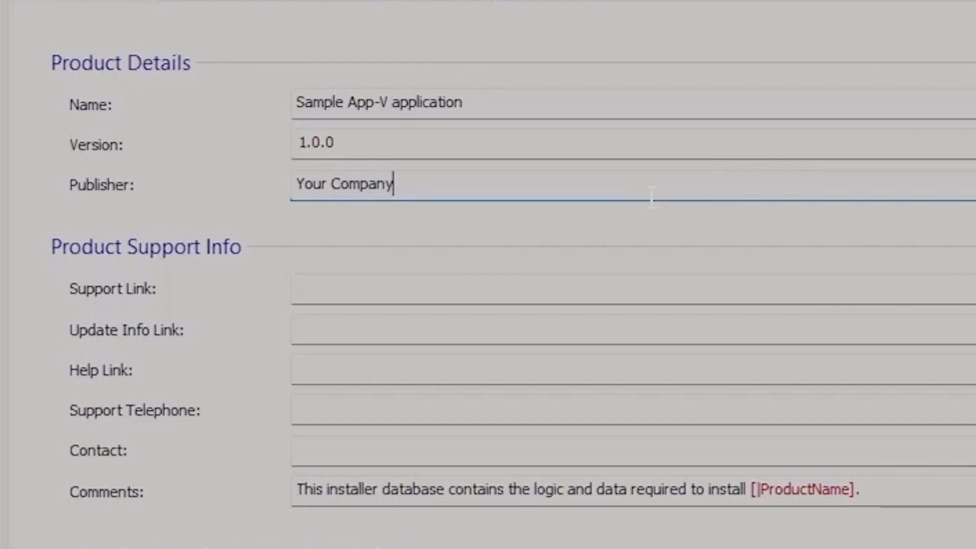
pyautogui.write('Caphy')
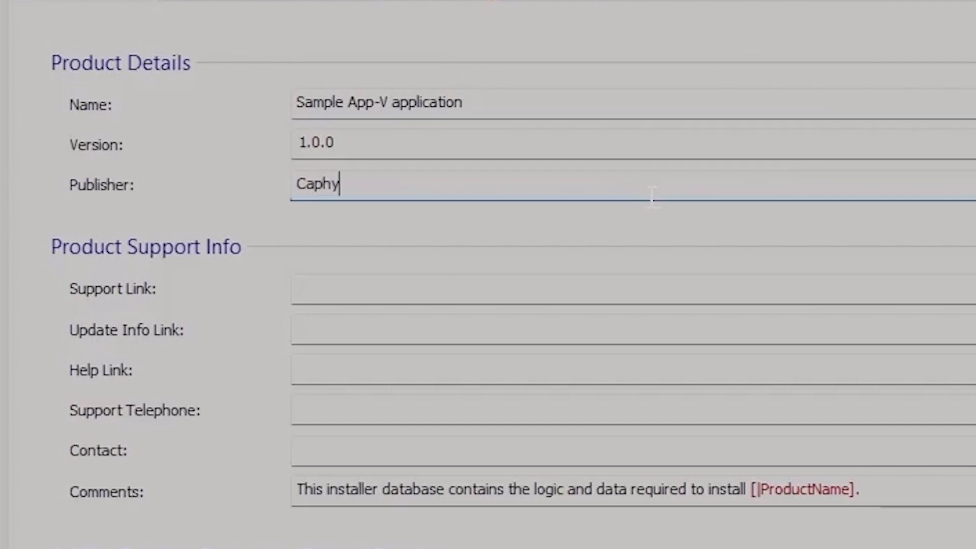
pyautogui.write('on')
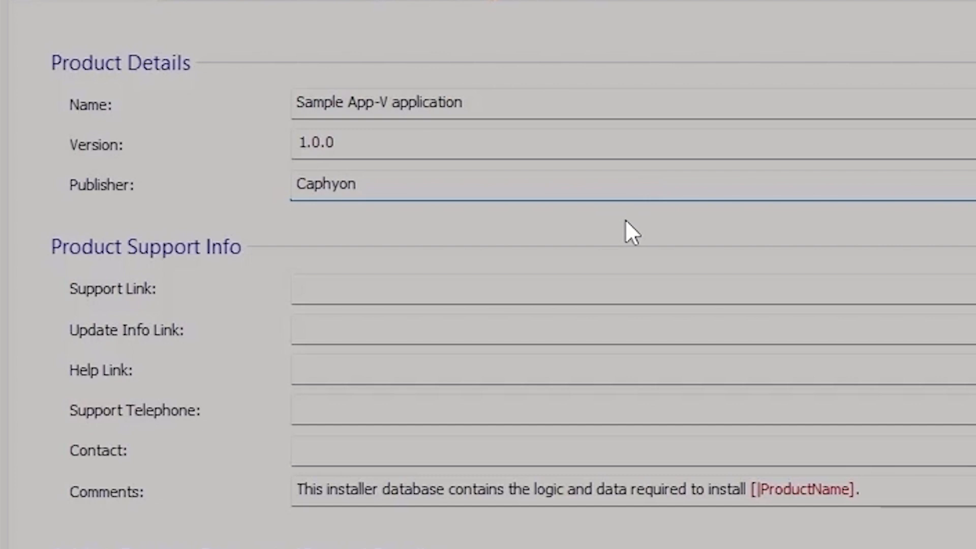
pyautogui.moveTo(364, 322)
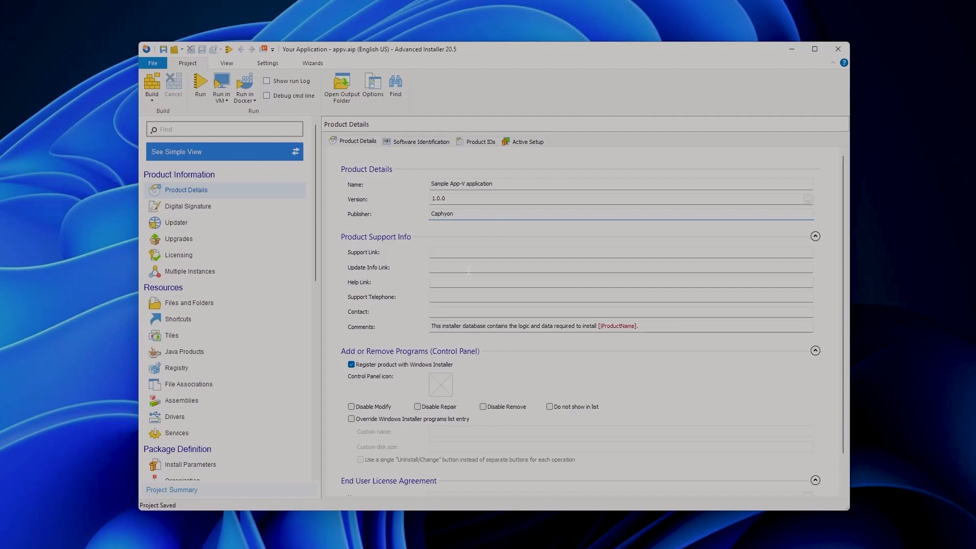
# - Add HelloWorld.exe from the Desktop into the package's Application Folder
pyautogui.click(189, 303)
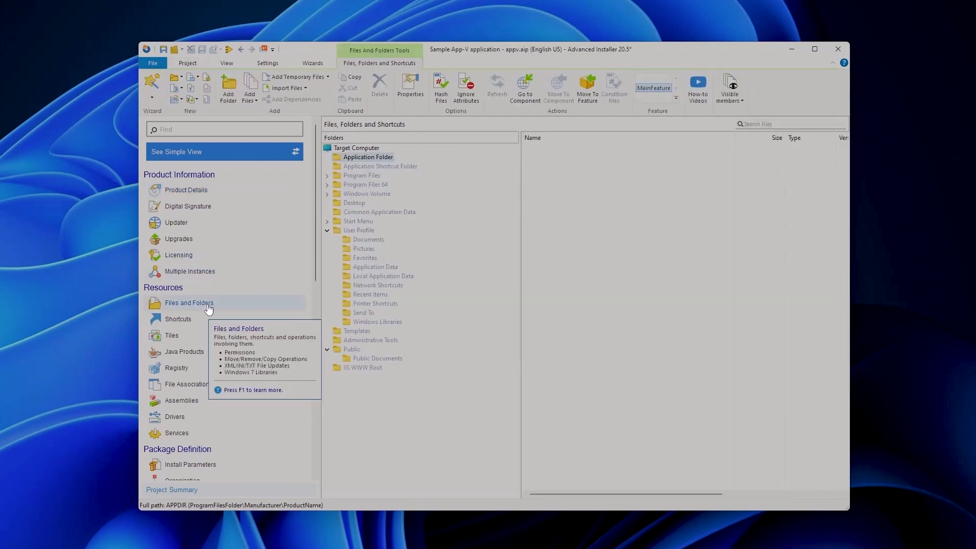
pyautogui.moveTo(704, 243)
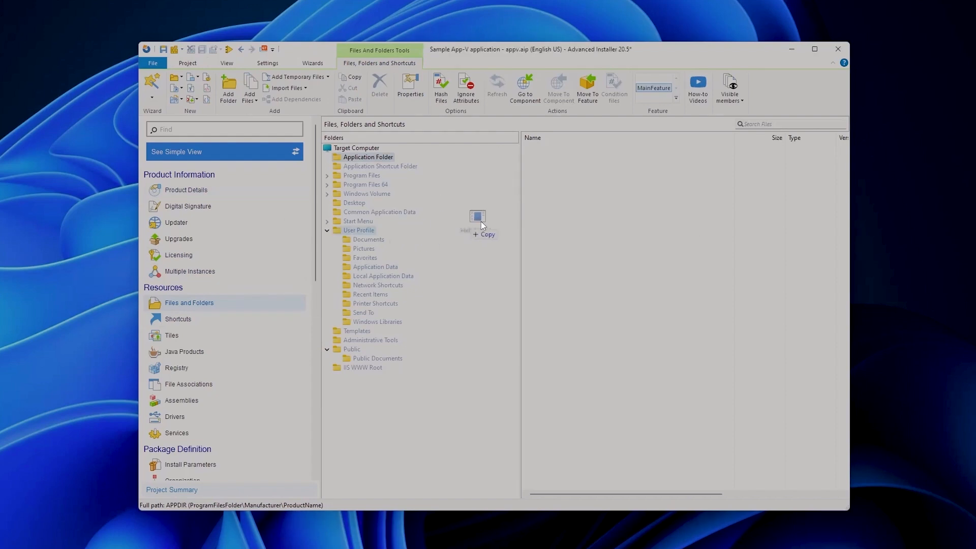
pyautogui.click(326, 220)
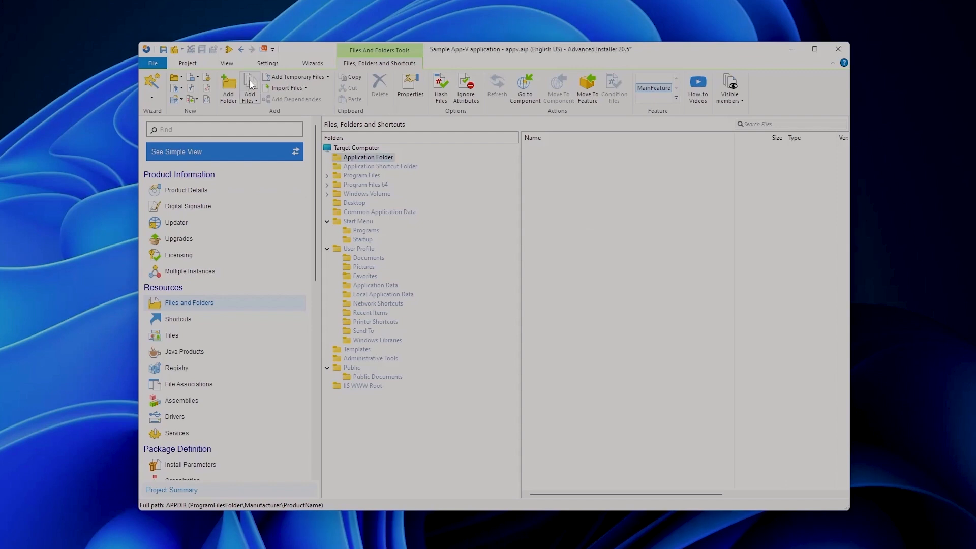
pyautogui.click(249, 88)
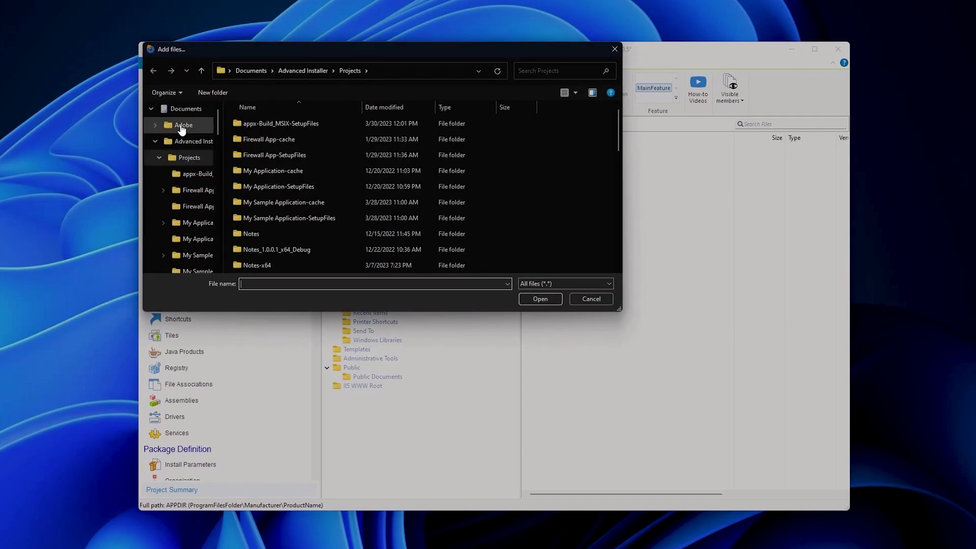
pyautogui.click(181, 238)
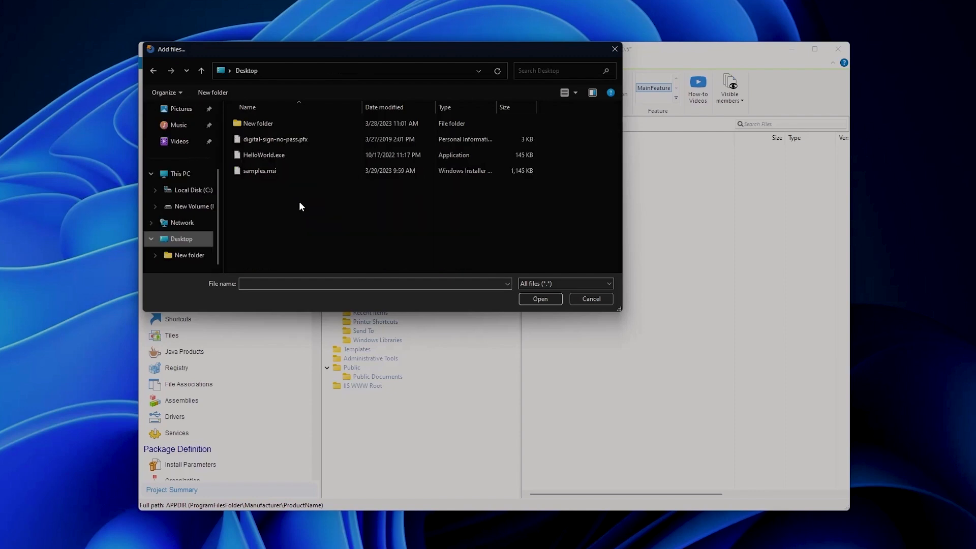
pyautogui.click(539, 299)
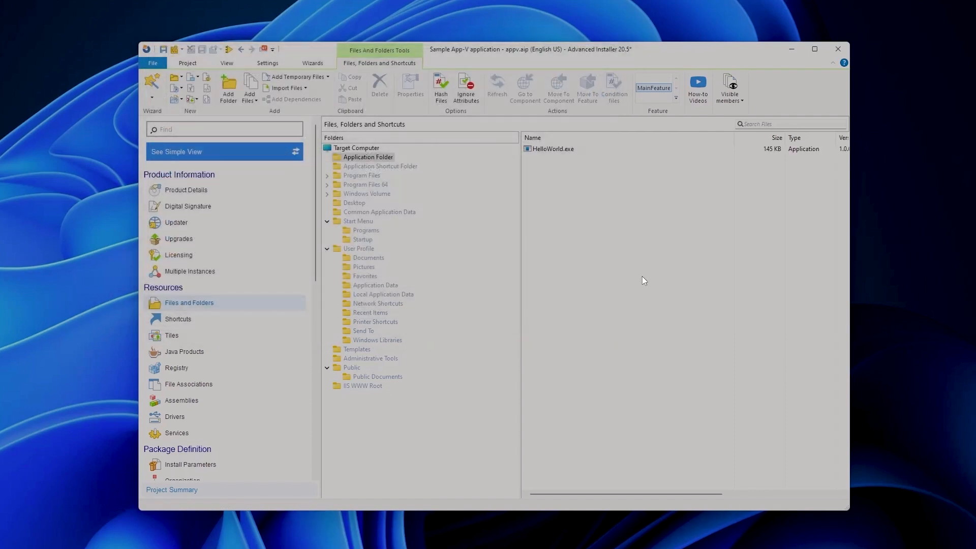
pyautogui.moveTo(630, 241)
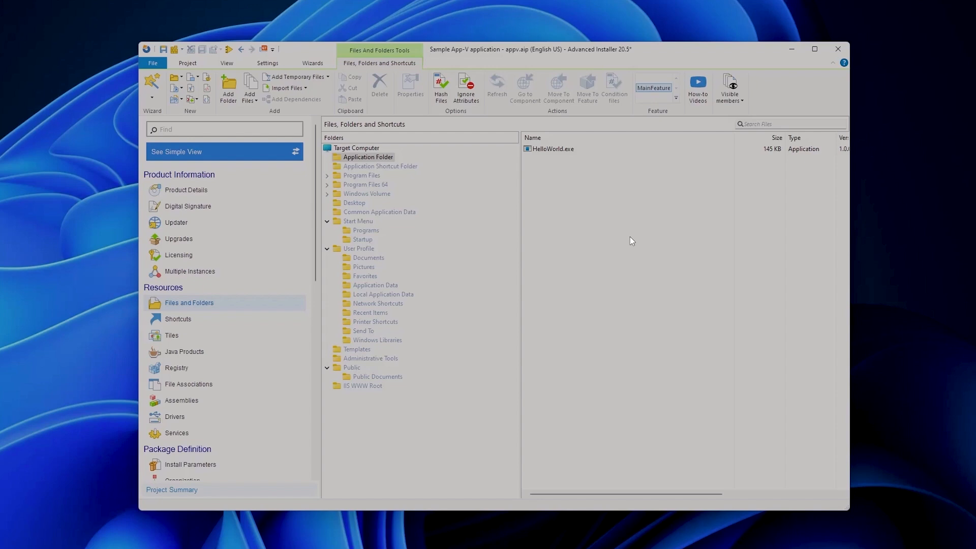
pyautogui.moveTo(625, 235)
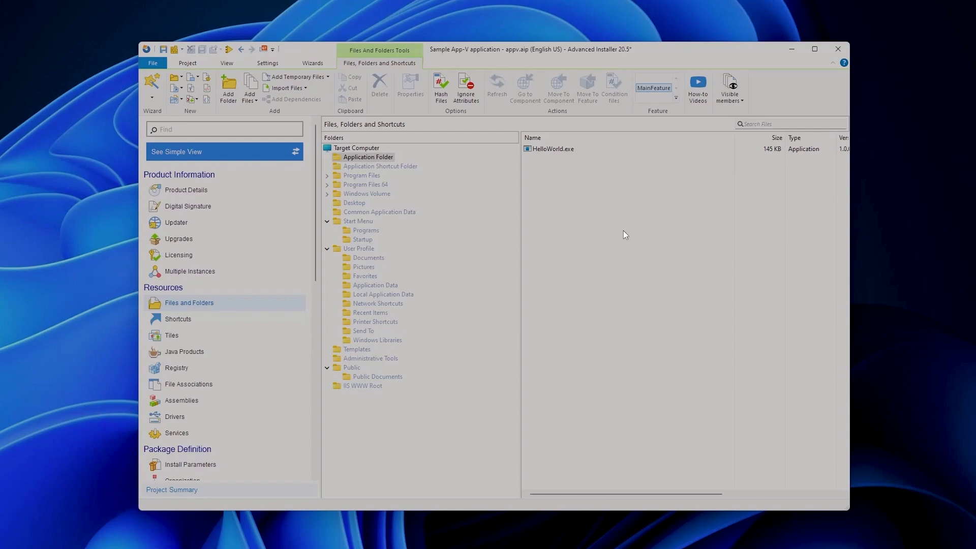
# - Create a 'Sample App-V Package' shortcut targeting APPDIR\HelloWorld.exe in the shortcut folder
pyautogui.rightClick(550, 148)
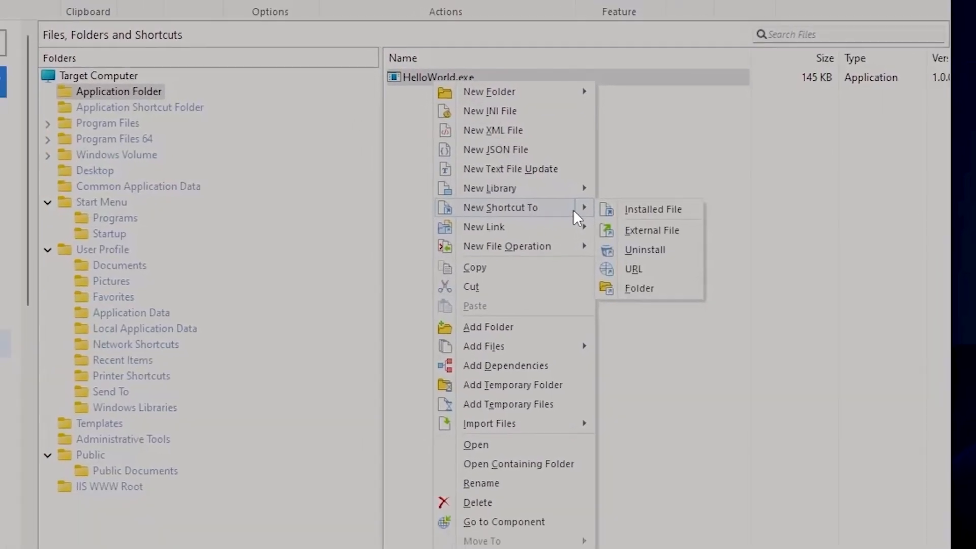
pyautogui.click(653, 210)
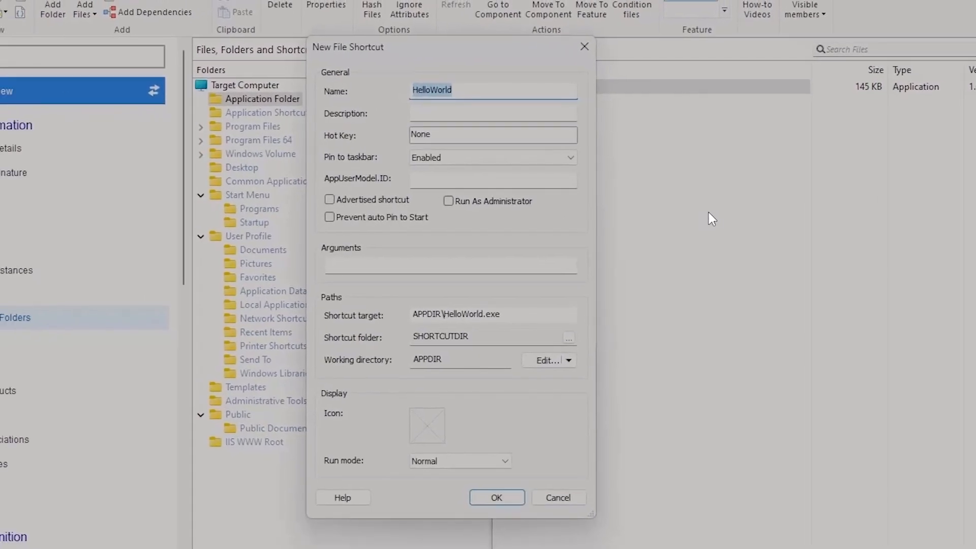
pyautogui.moveTo(529, 129)
pyautogui.write('Sample')
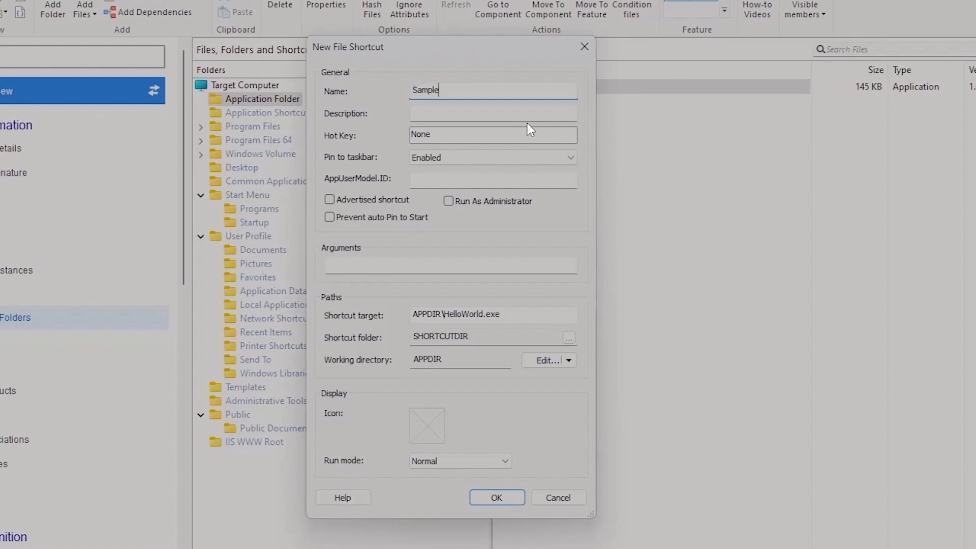
pyautogui.write('App-V')
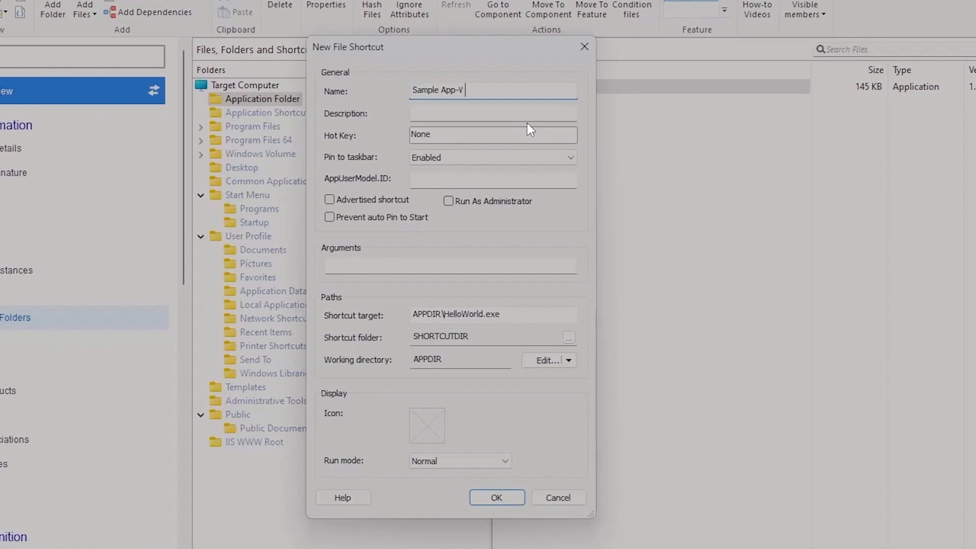
pyautogui.write('Package')
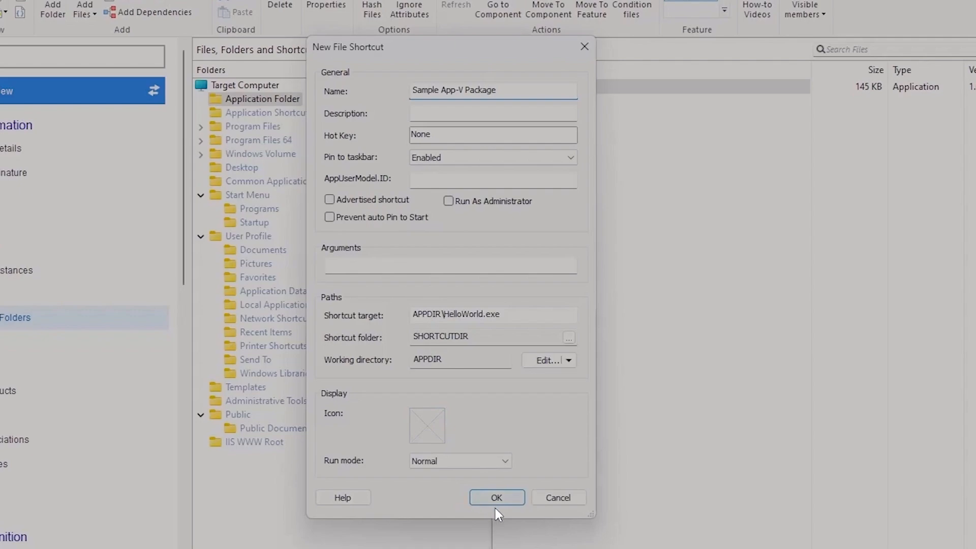
pyautogui.click(496, 497)
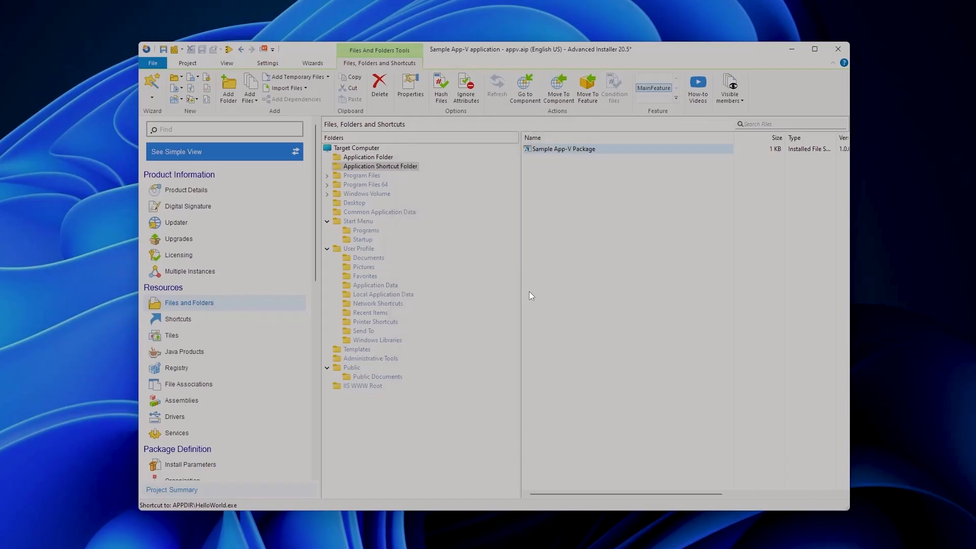
# - Show the Shortcuts list with Sample App-V Package under SHORTCUTDIR
pyautogui.click(177, 318)
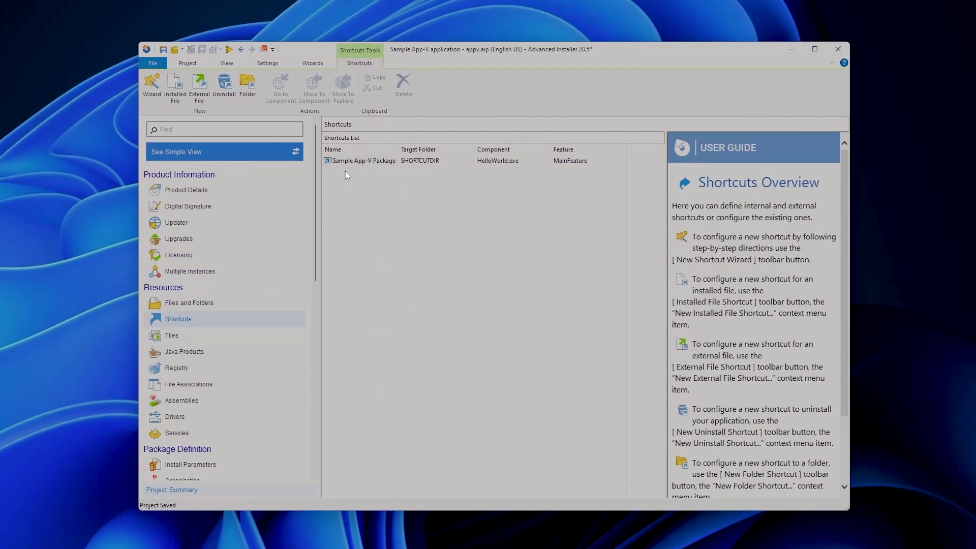
pyautogui.moveTo(410, 239)
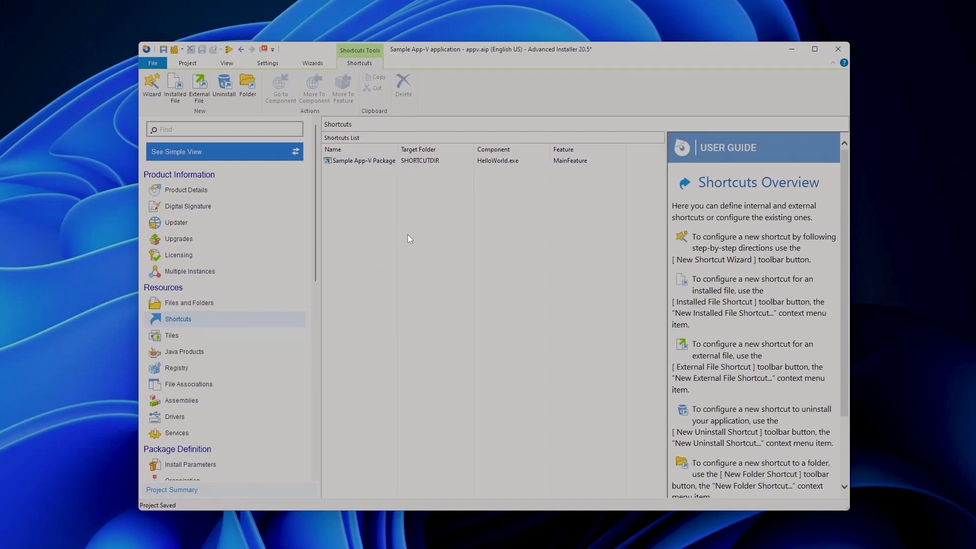
pyautogui.moveTo(218, 385)
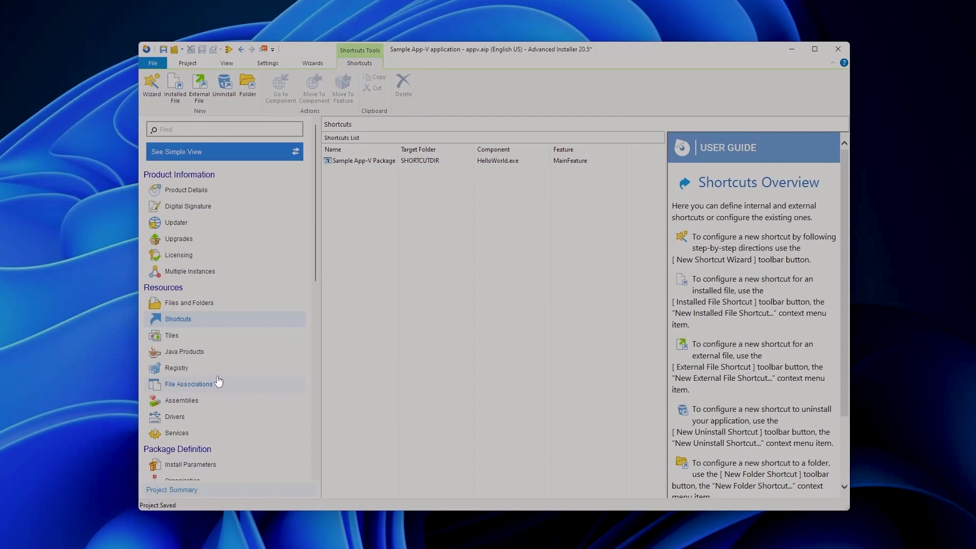
# - Show the Registry page with Path and Version under the [ProductName] key
pyautogui.click(176, 367)
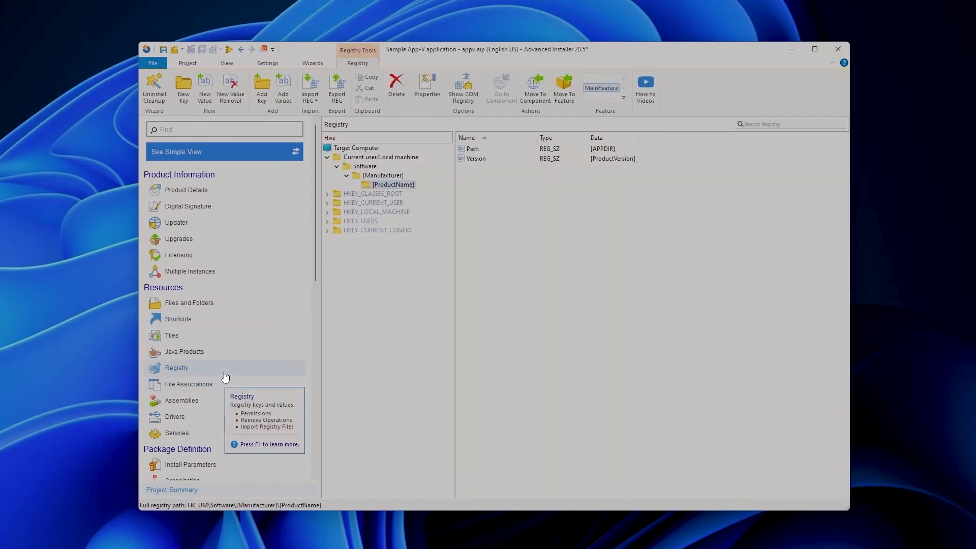
pyautogui.moveTo(425, 316)
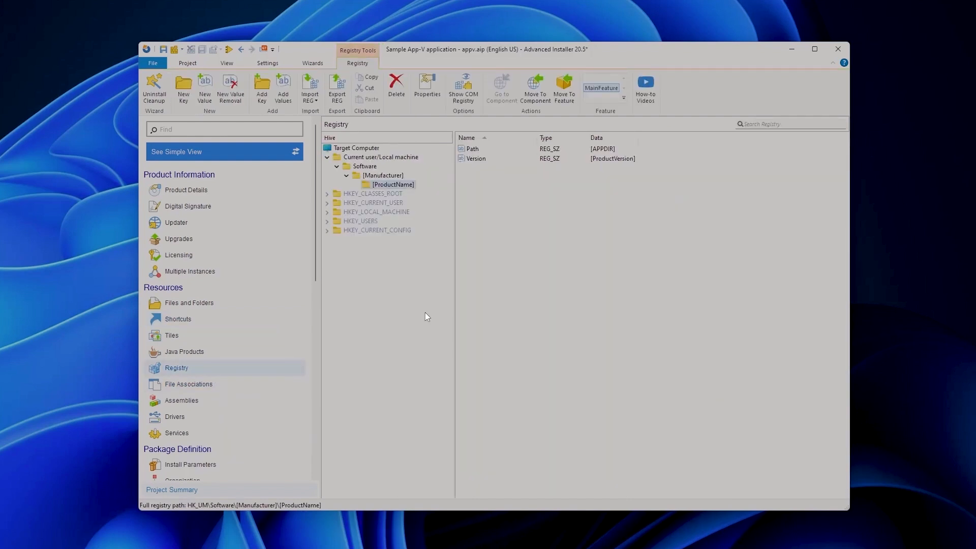
pyautogui.moveTo(473, 226)
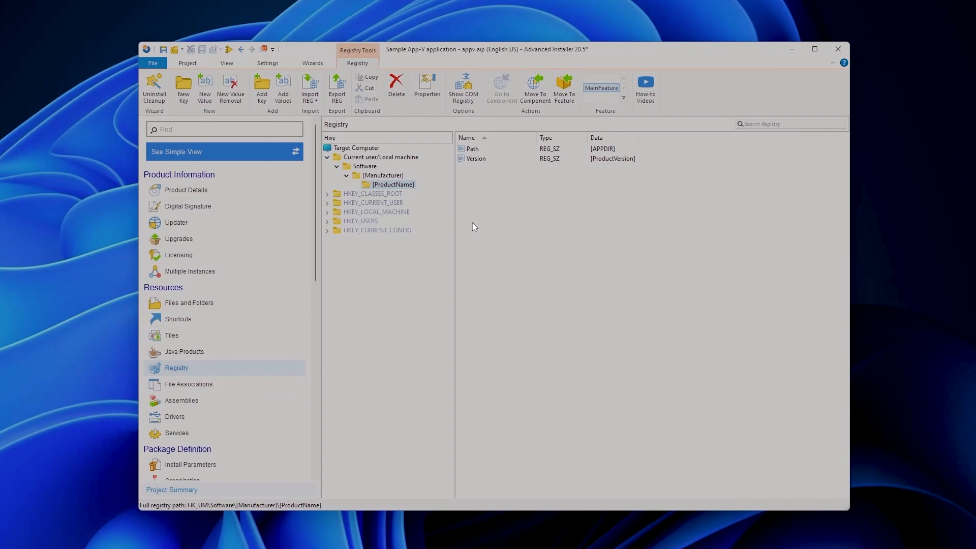
pyautogui.moveTo(483, 226)
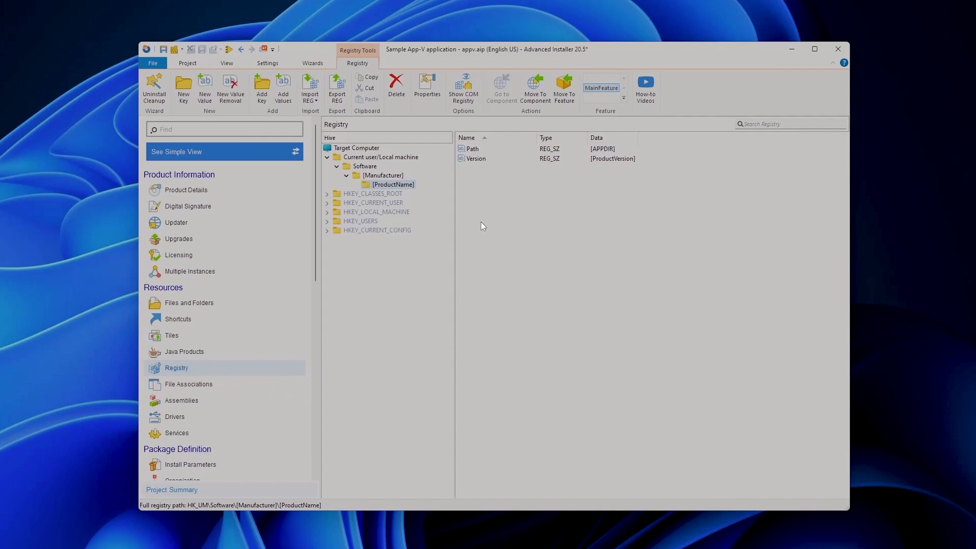
pyautogui.moveTo(479, 167)
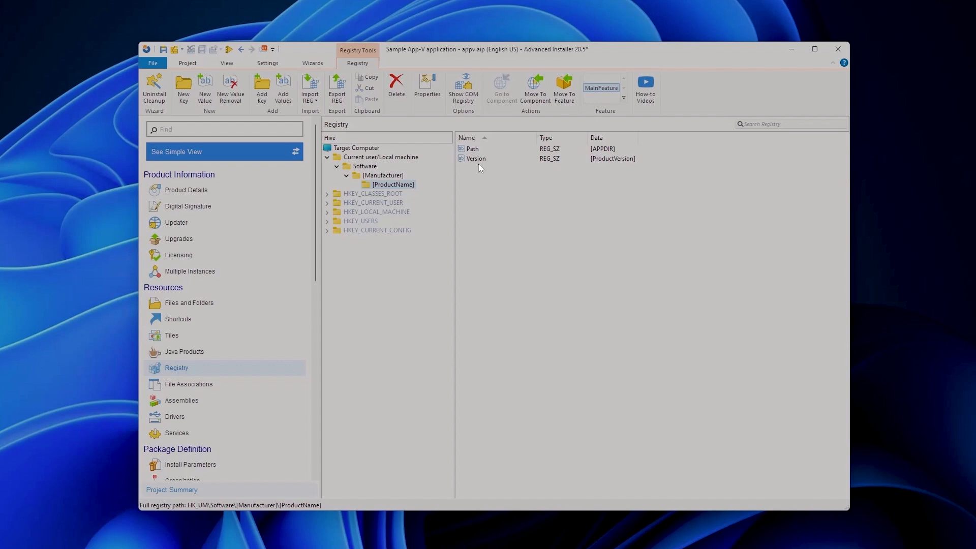
pyautogui.moveTo(496, 189)
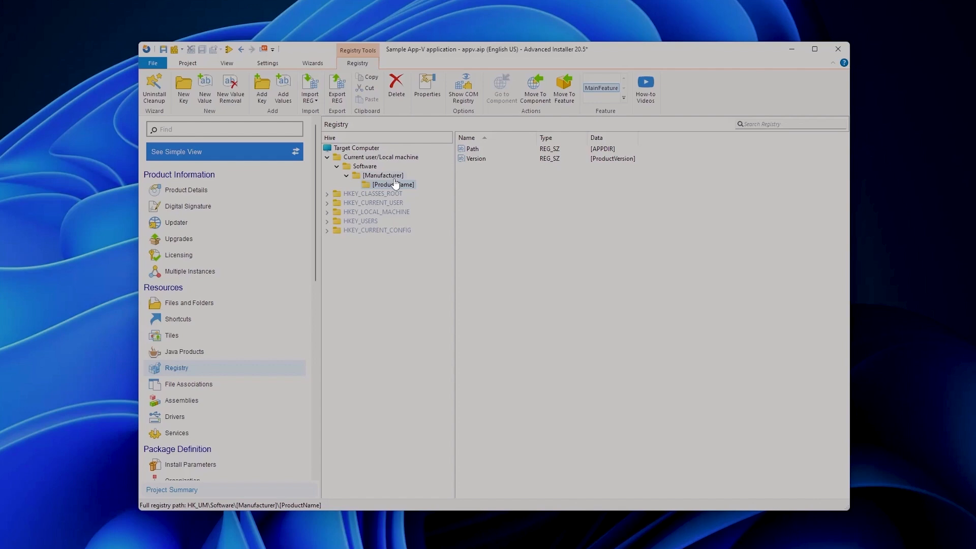
# - Add a string registry value AppSetting with data 1 under [ProductName]
pyautogui.click(204, 88)
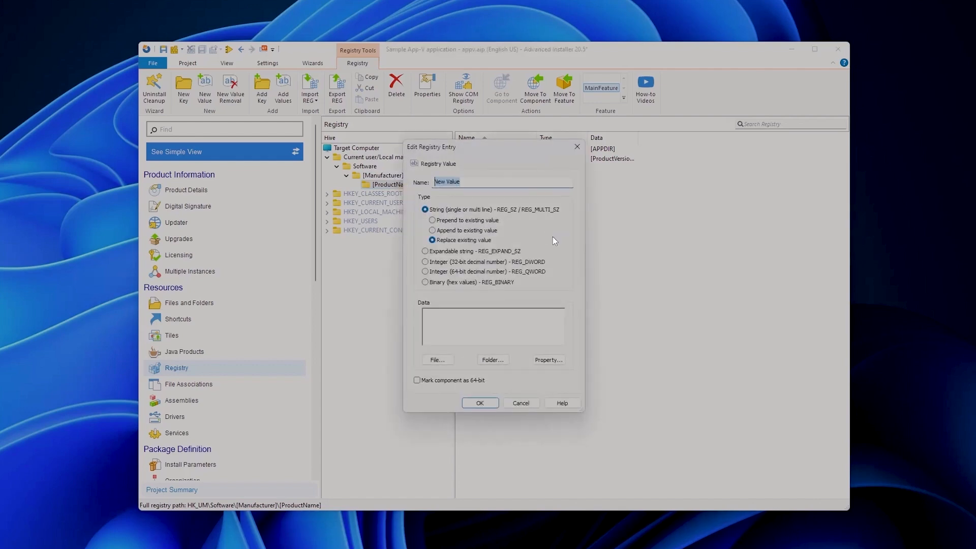
pyautogui.write('A')
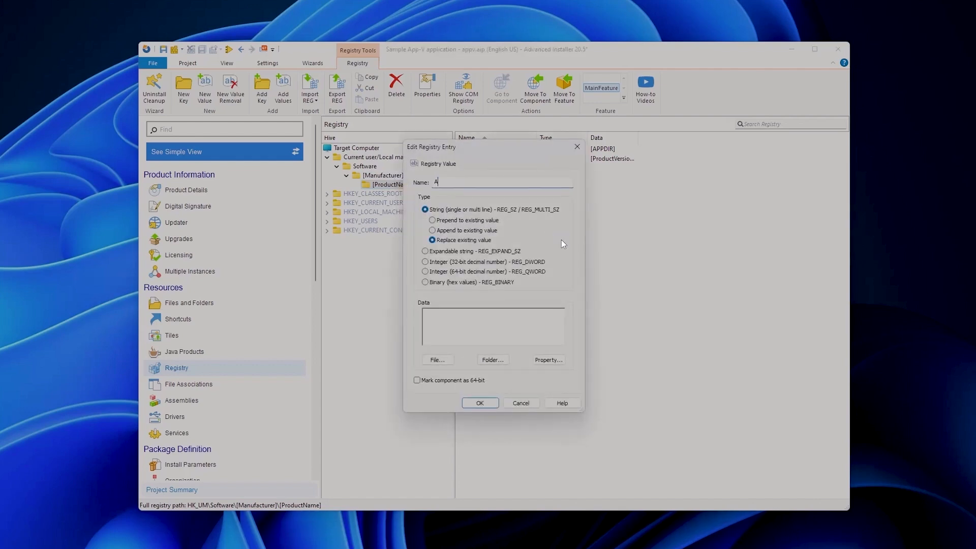
pyautogui.write('ppSeS')
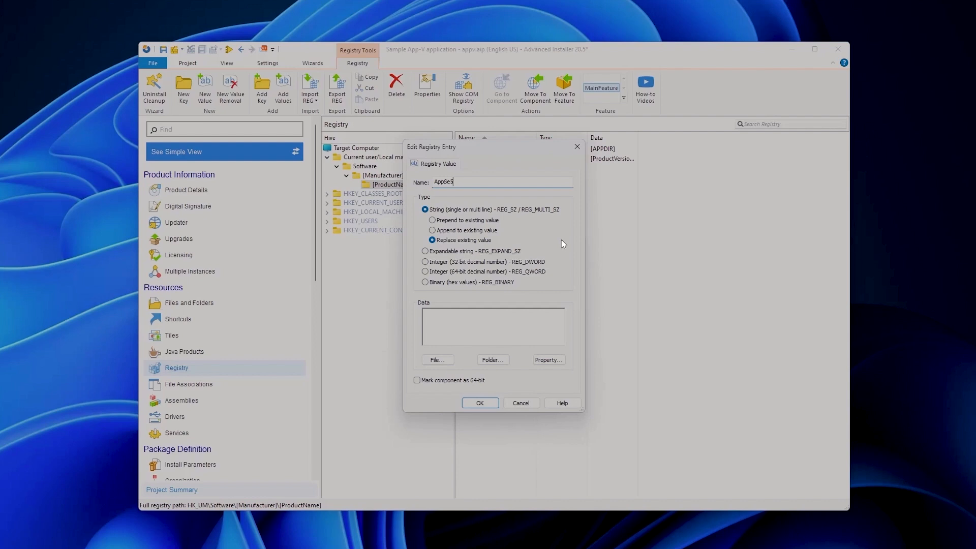
pyautogui.write('tting')
pyautogui.click(493, 326)
pyautogui.write('1')
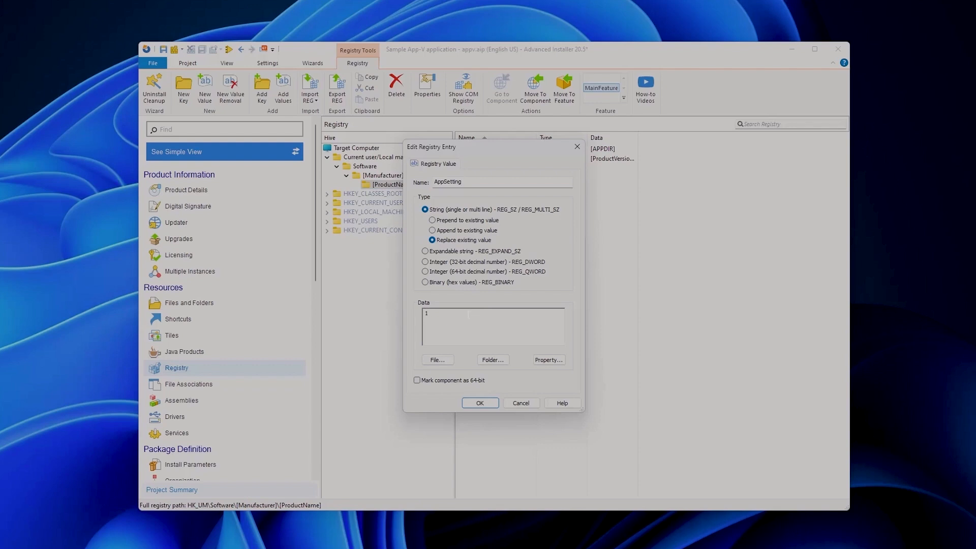
pyautogui.click(478, 402)
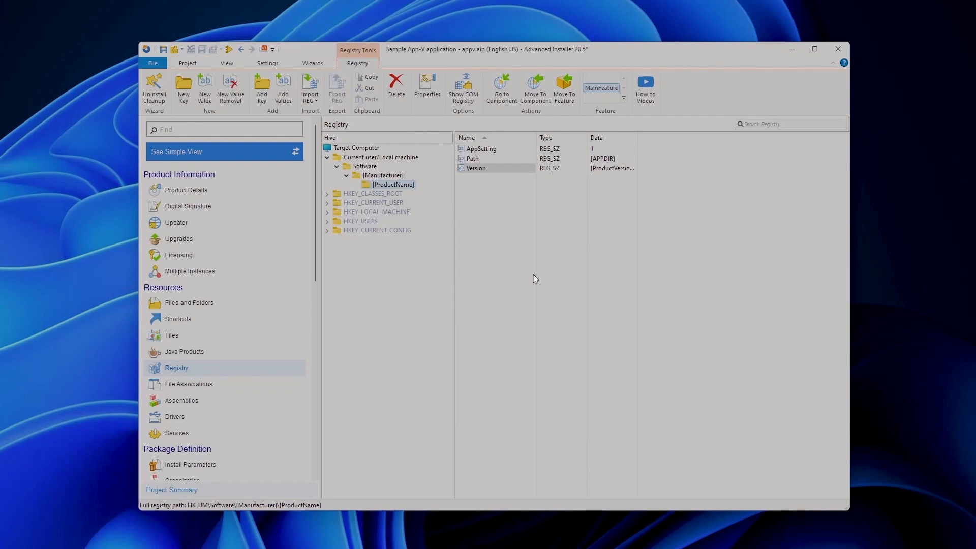
pyautogui.moveTo(529, 276)
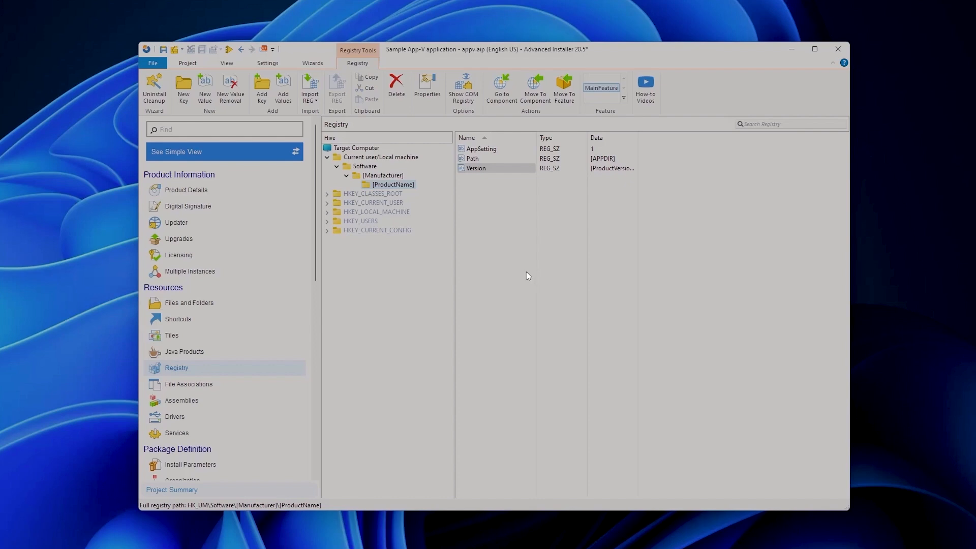
# - Add a .edi extension whose Open verb runs APPDIR\HelloWorld.exe
pyautogui.click(189, 384)
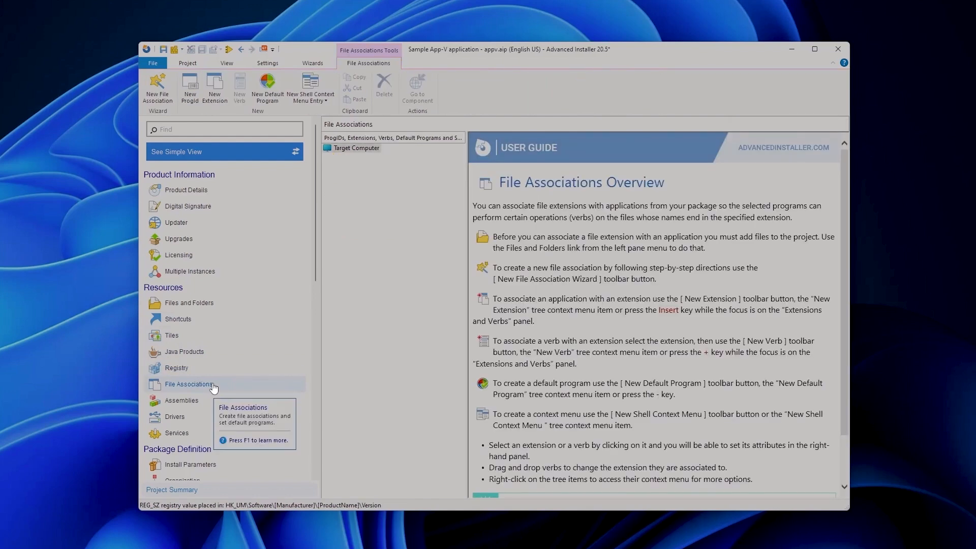
pyautogui.moveTo(368, 243)
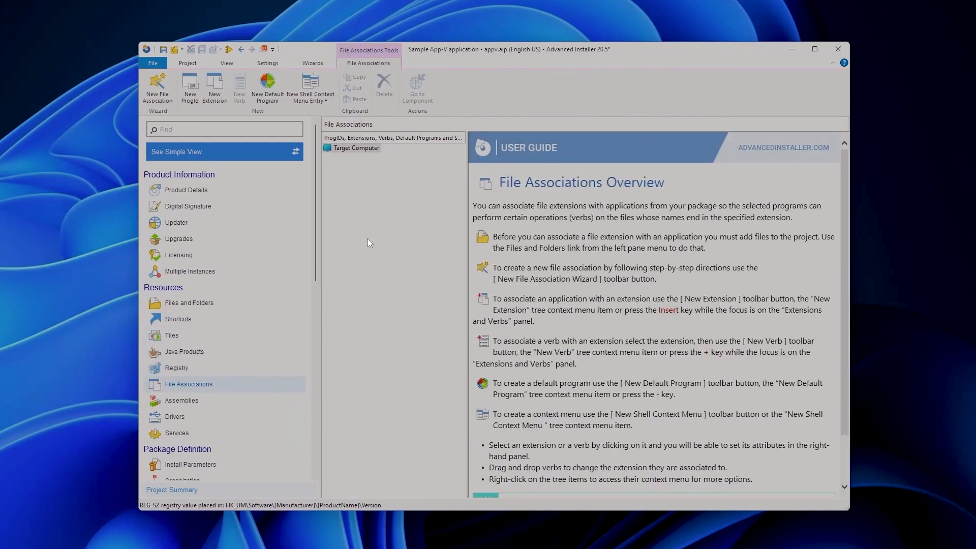
pyautogui.moveTo(215, 85)
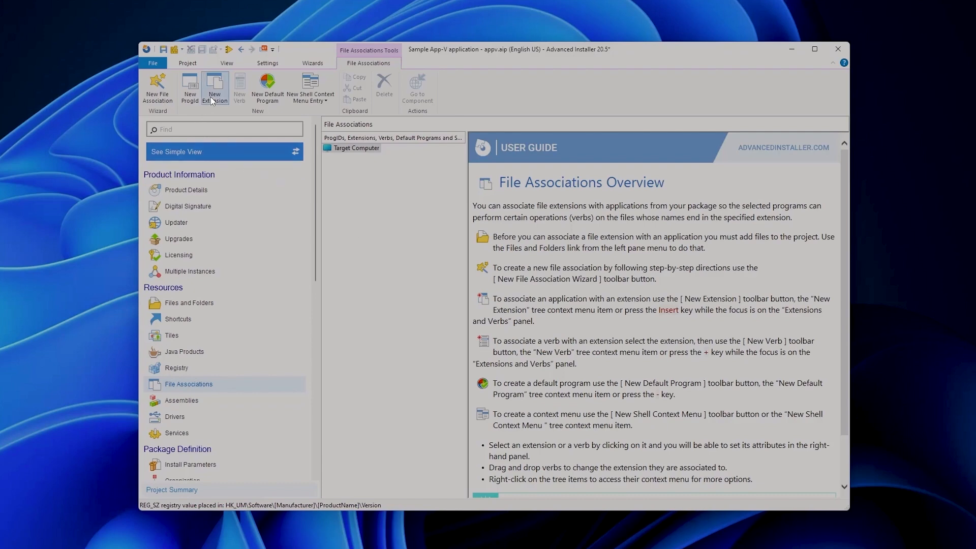
pyautogui.click(215, 87)
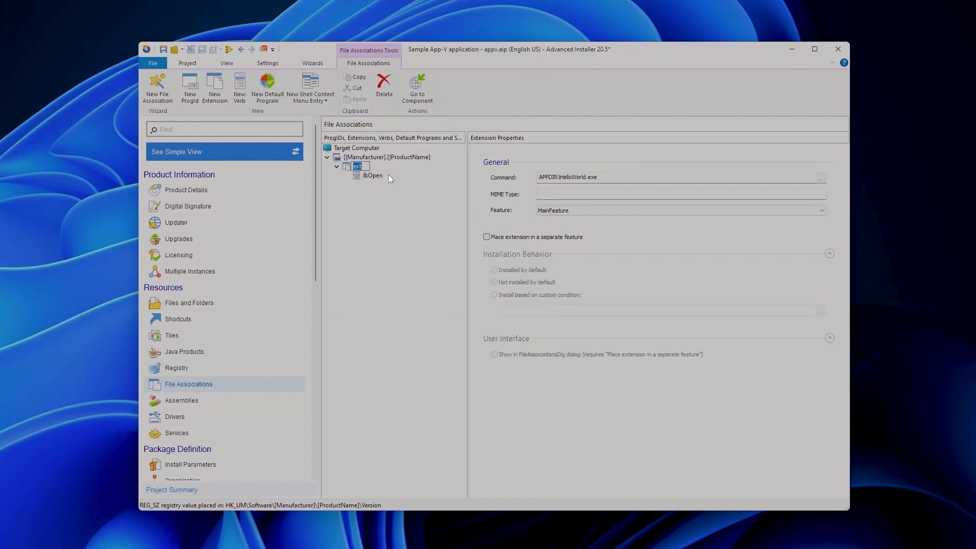
pyautogui.moveTo(427, 221)
pyautogui.write('.edi')
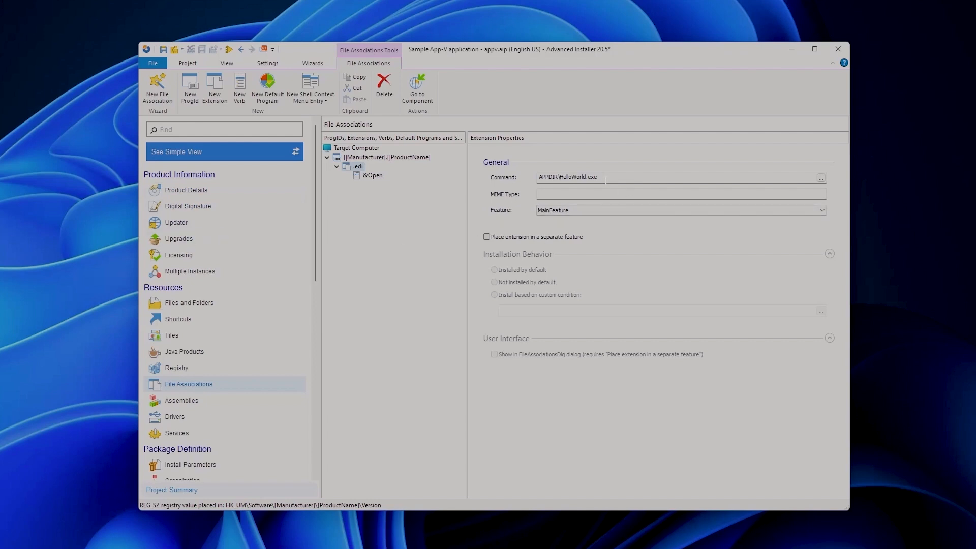
pyautogui.moveTo(573, 334)
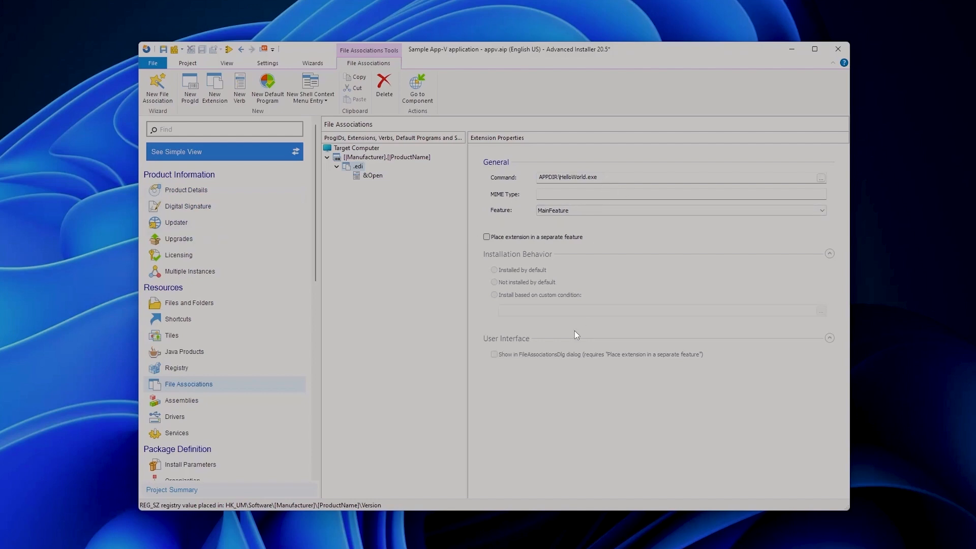
pyautogui.moveTo(296, 291)
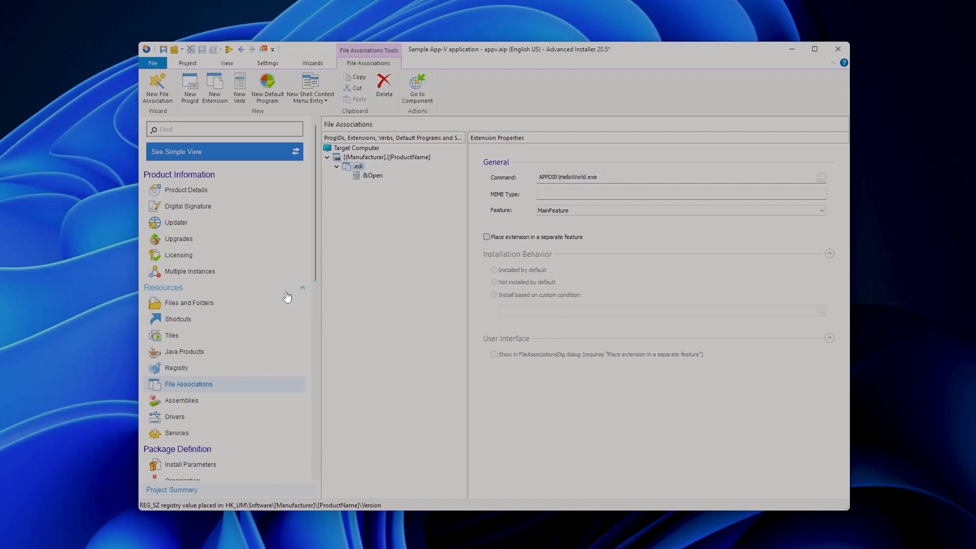
pyautogui.moveTo(238, 397)
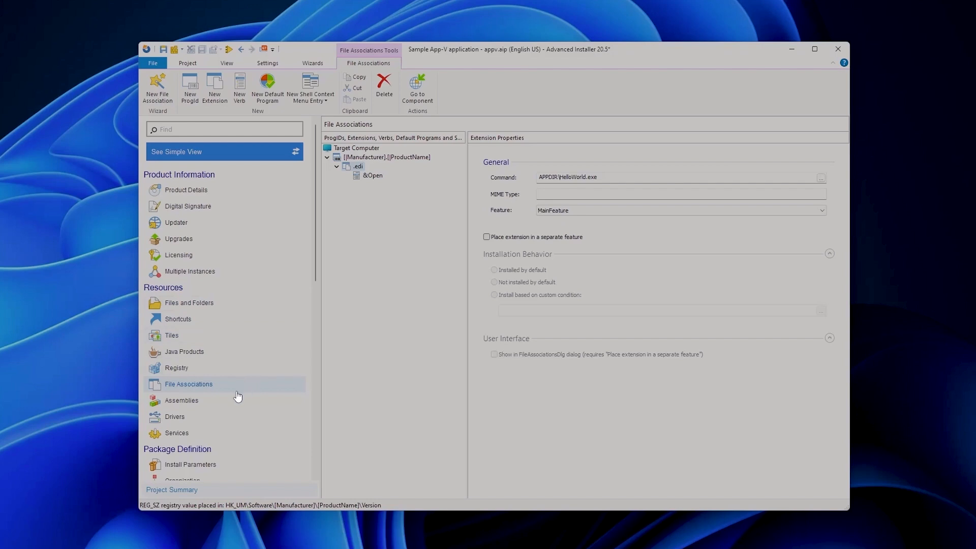
# - Add an App-V 5.x build (BuildAppV5) producing the appv package
pyautogui.click(173, 344)
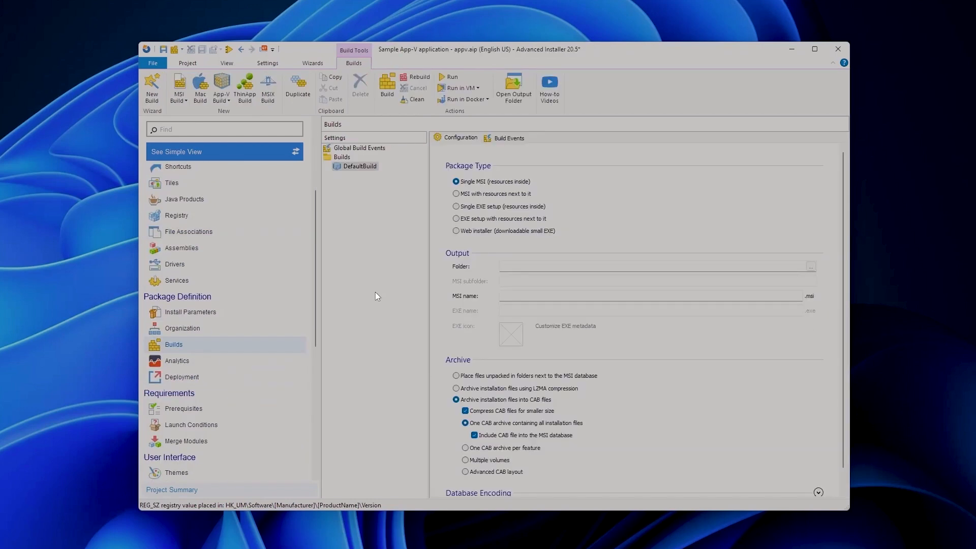
pyautogui.click(220, 97)
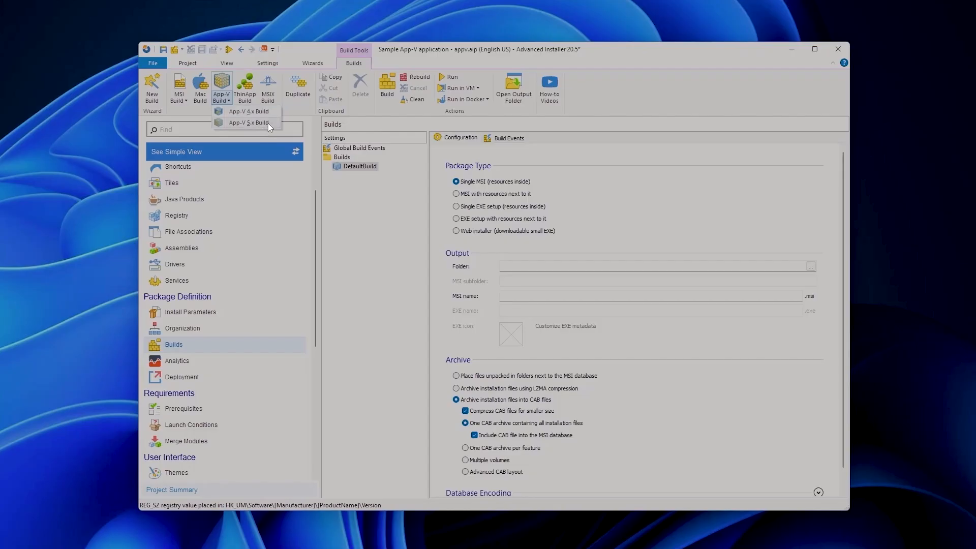
pyautogui.click(249, 122)
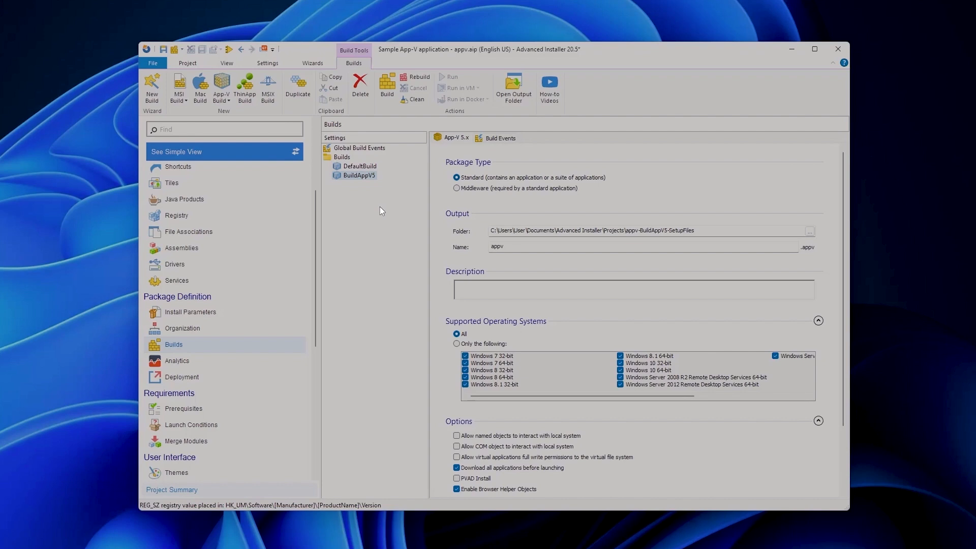
pyautogui.moveTo(375, 218)
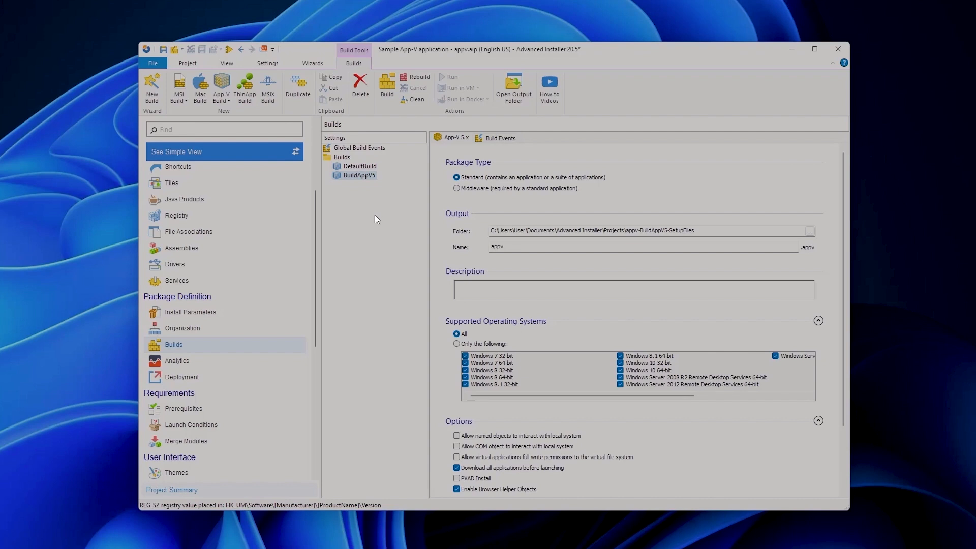
pyautogui.moveTo(442, 226)
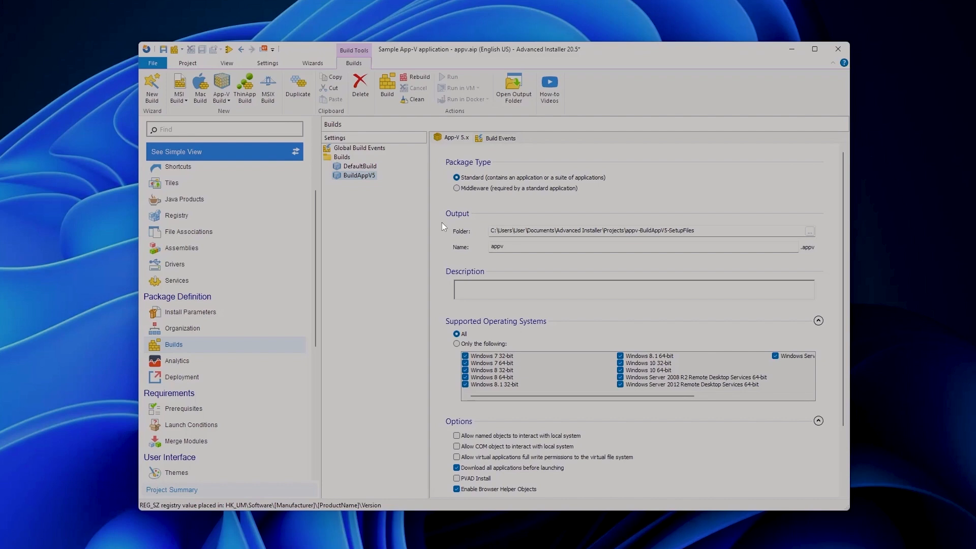
pyautogui.moveTo(515, 334)
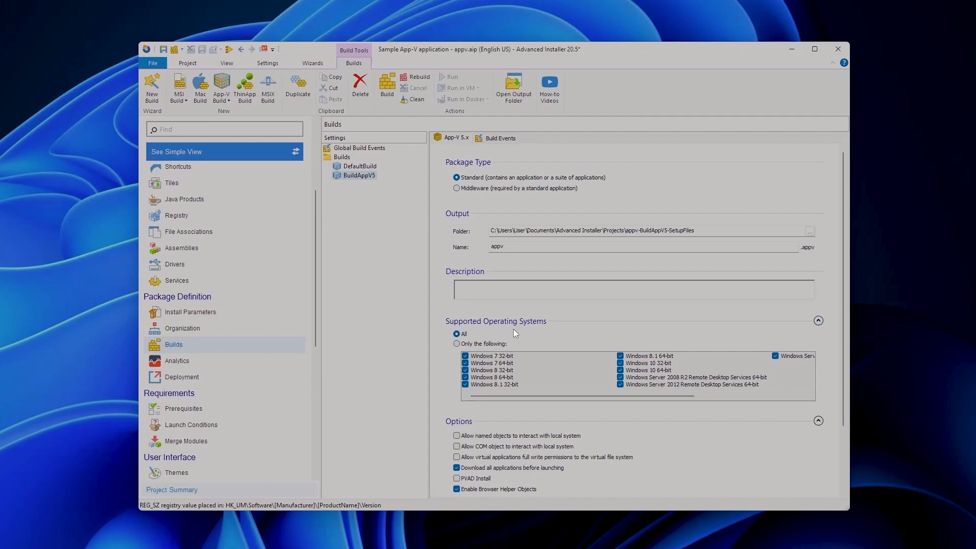
pyautogui.moveTo(460, 191)
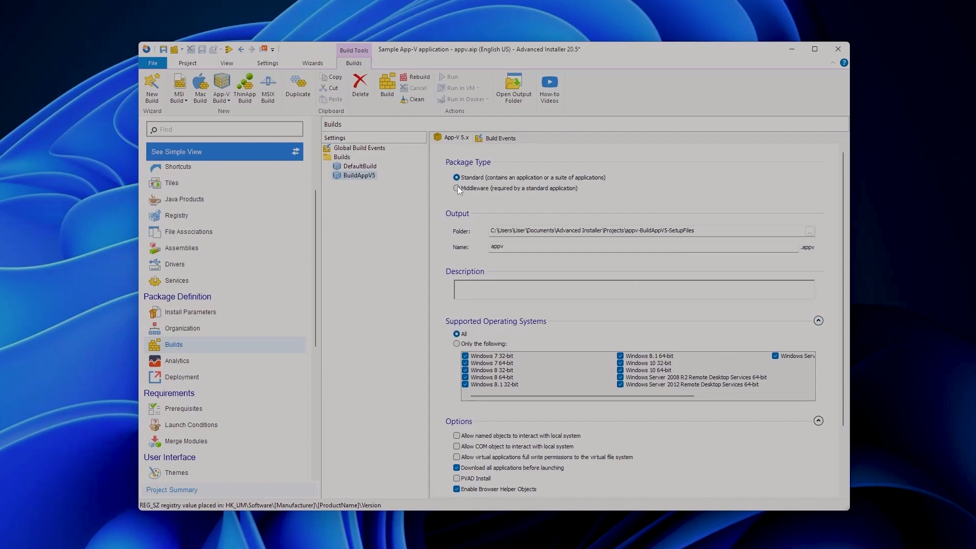
pyautogui.moveTo(489, 201)
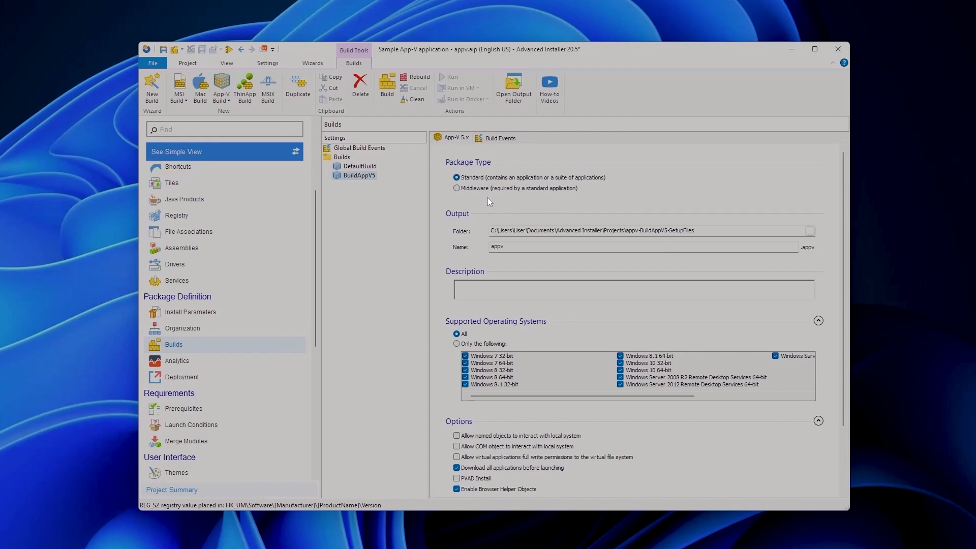
pyautogui.moveTo(423, 350)
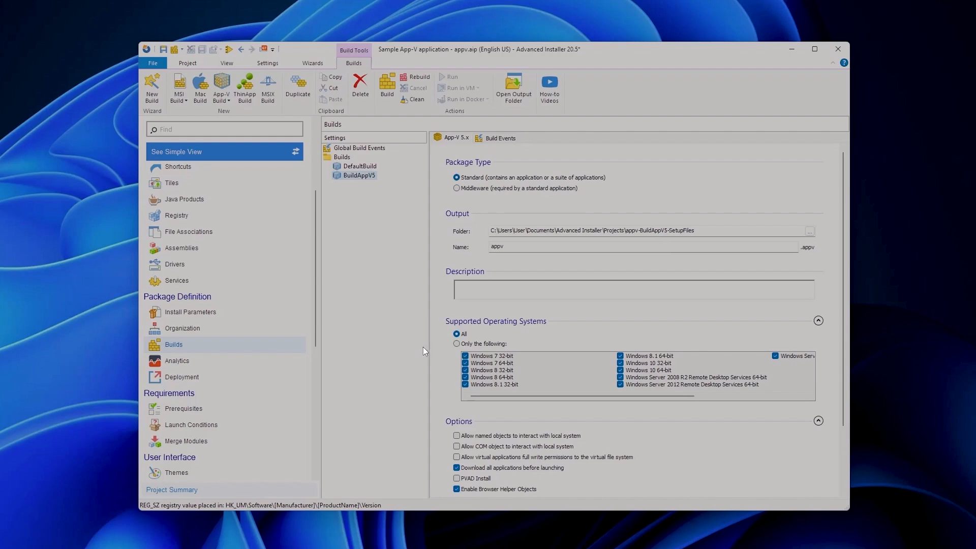
pyautogui.moveTo(366, 287)
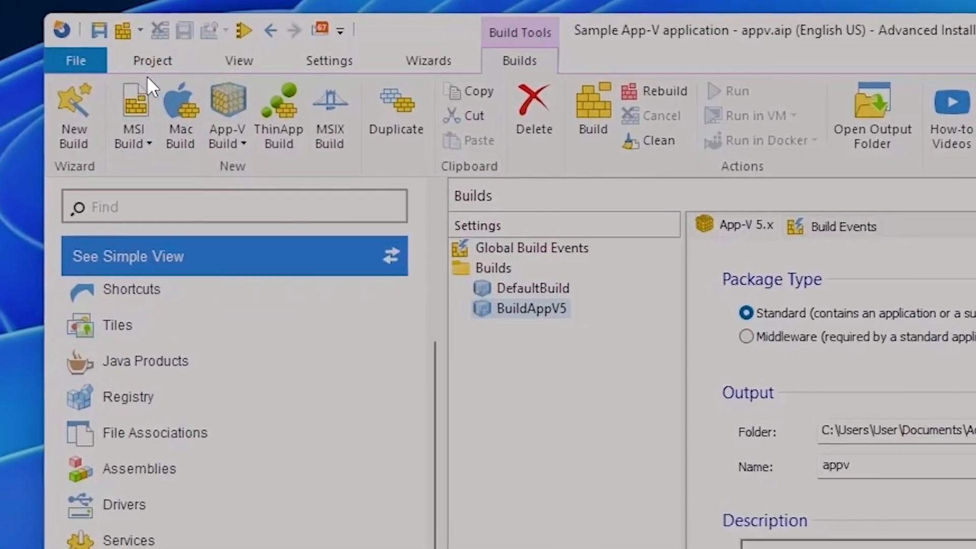
# - Build the App-V 5.x package until it reports finishing successfully
pyautogui.click(591, 106)
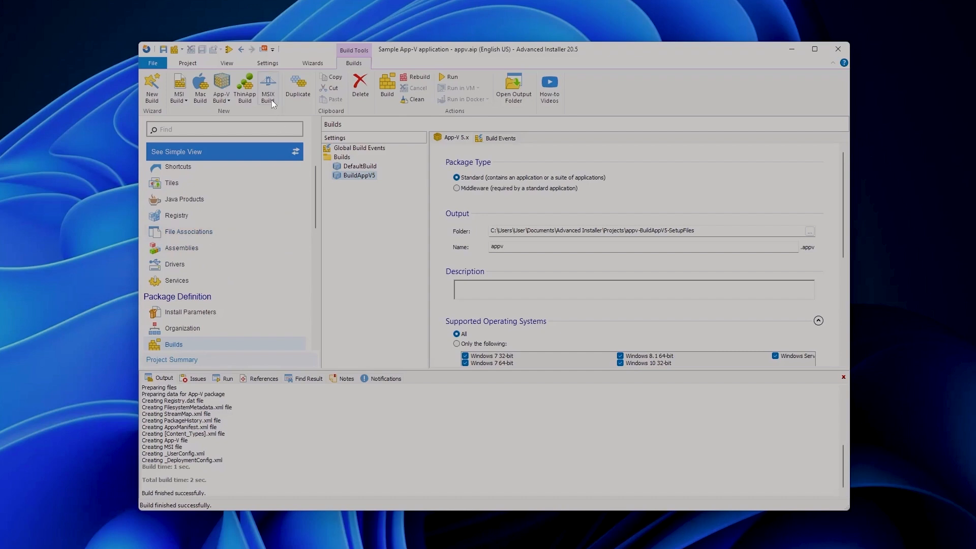
pyautogui.moveTo(267, 87)
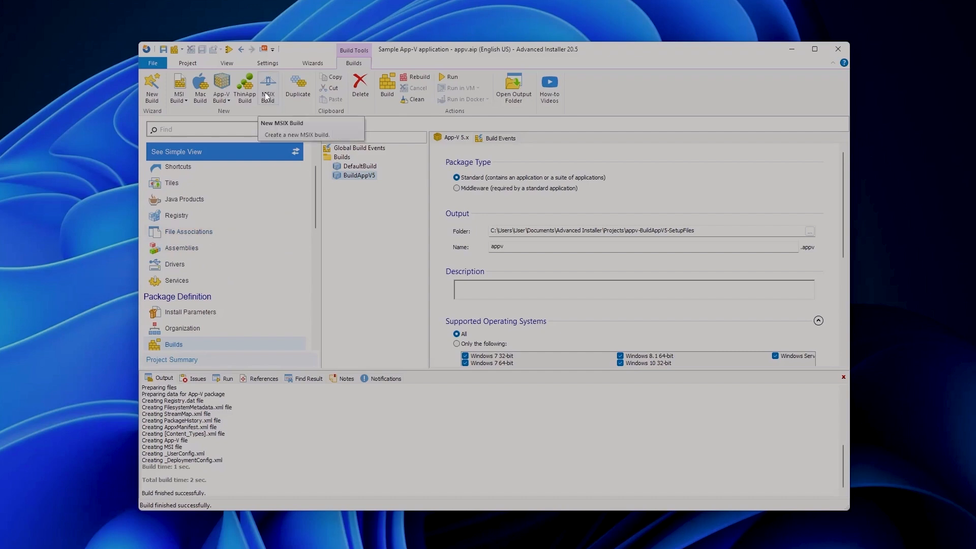
# - Add an MSIX build, save the project, and remove the extra MSIX build again
pyautogui.click(267, 86)
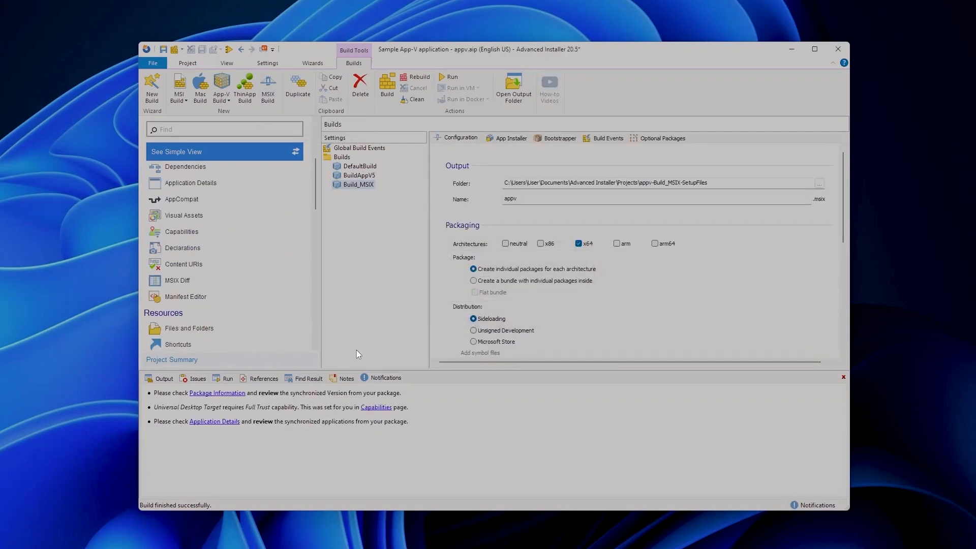
pyautogui.press('ctrl+s')
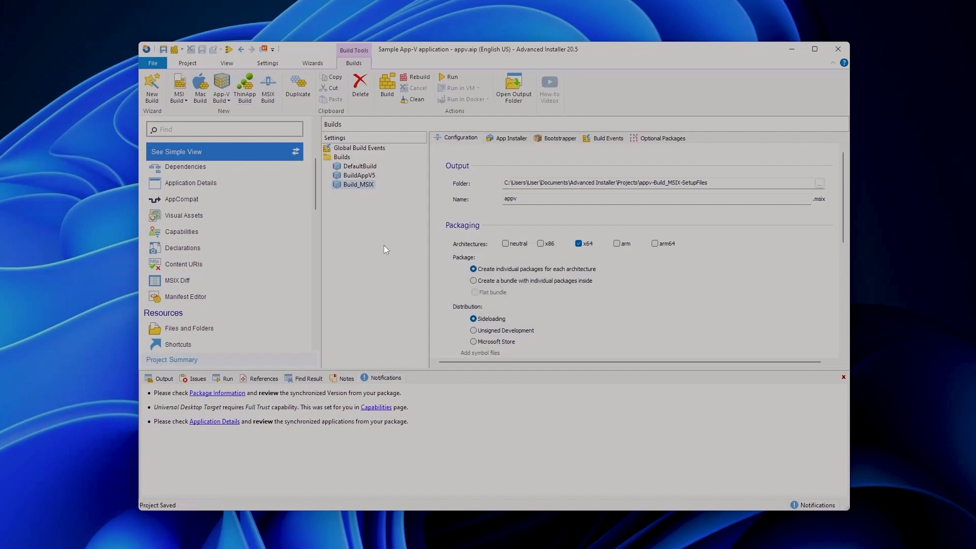
pyautogui.moveTo(357, 261)
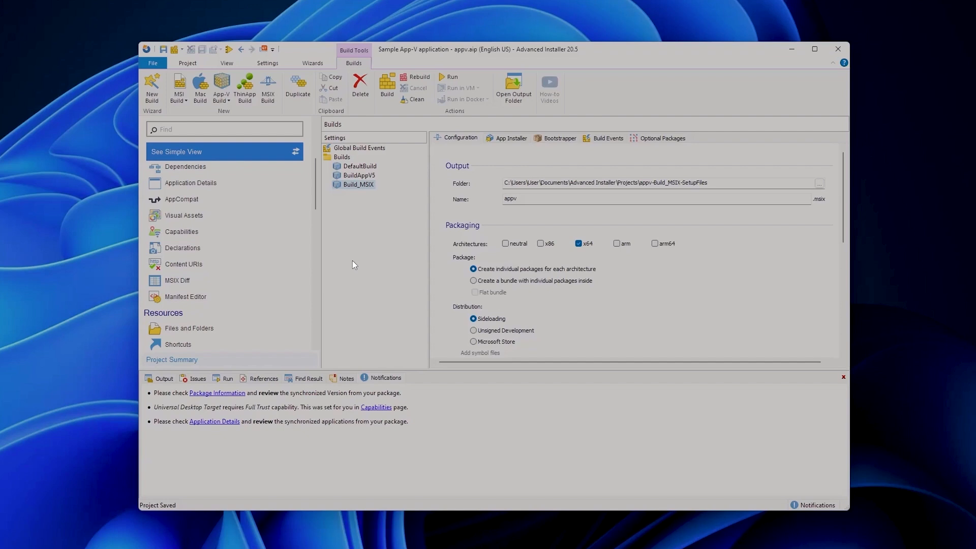
pyautogui.moveTo(357, 269)
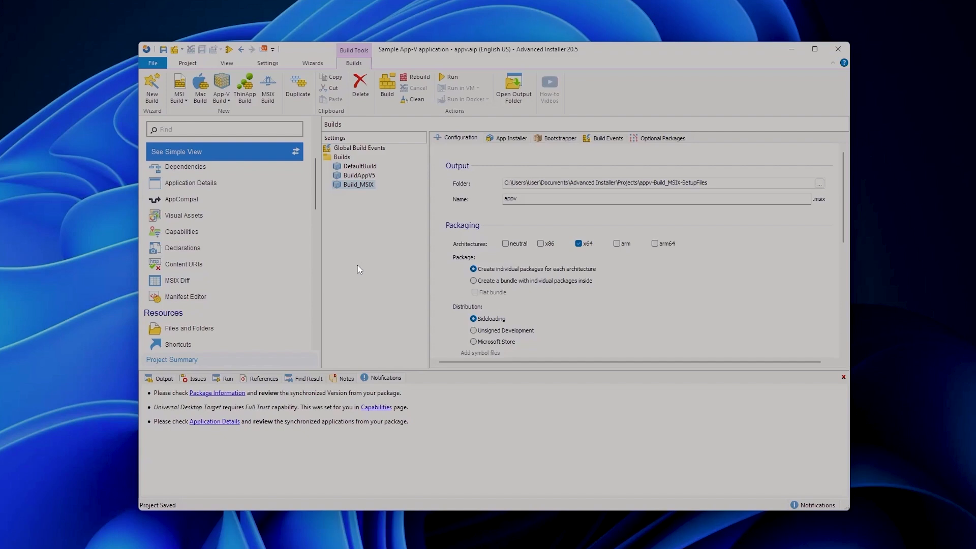
pyautogui.moveTo(365, 271)
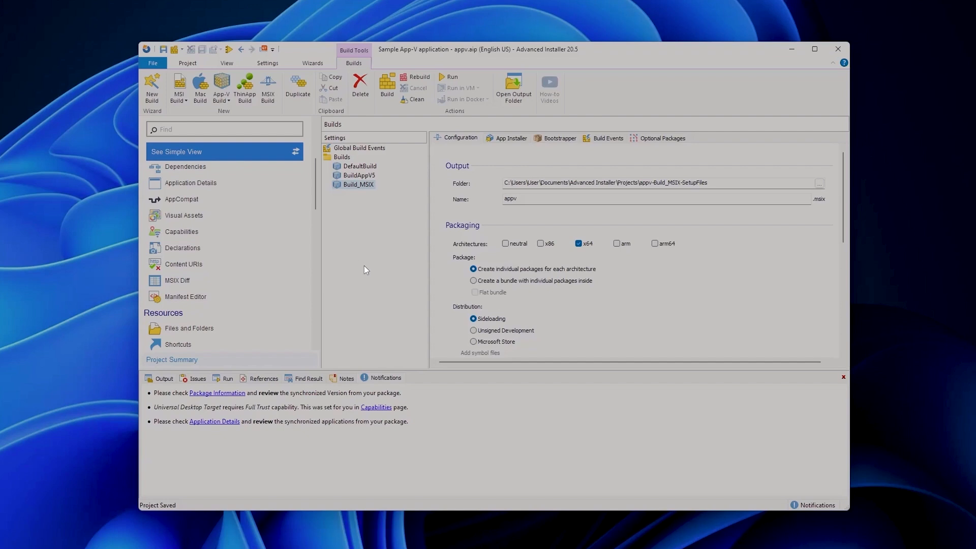
pyautogui.moveTo(372, 264)
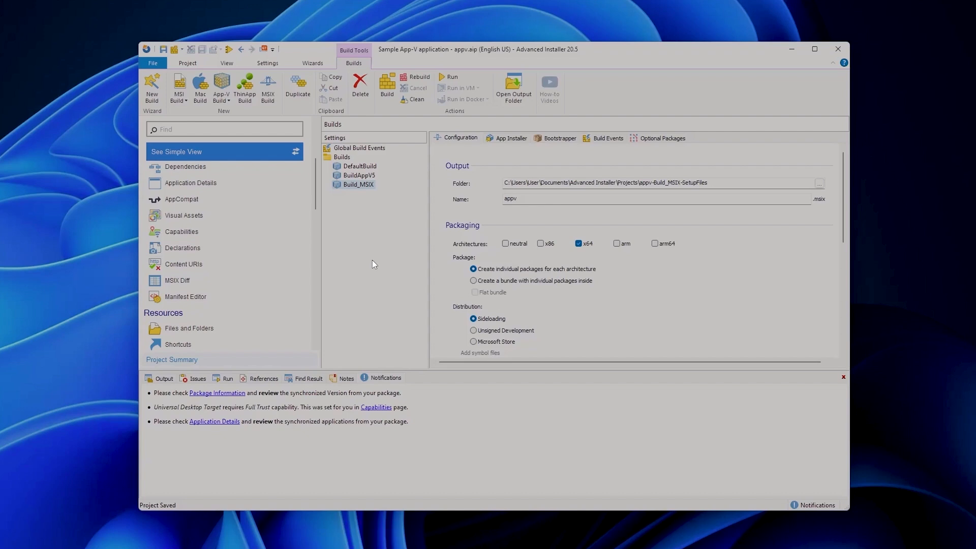
pyautogui.moveTo(372, 228)
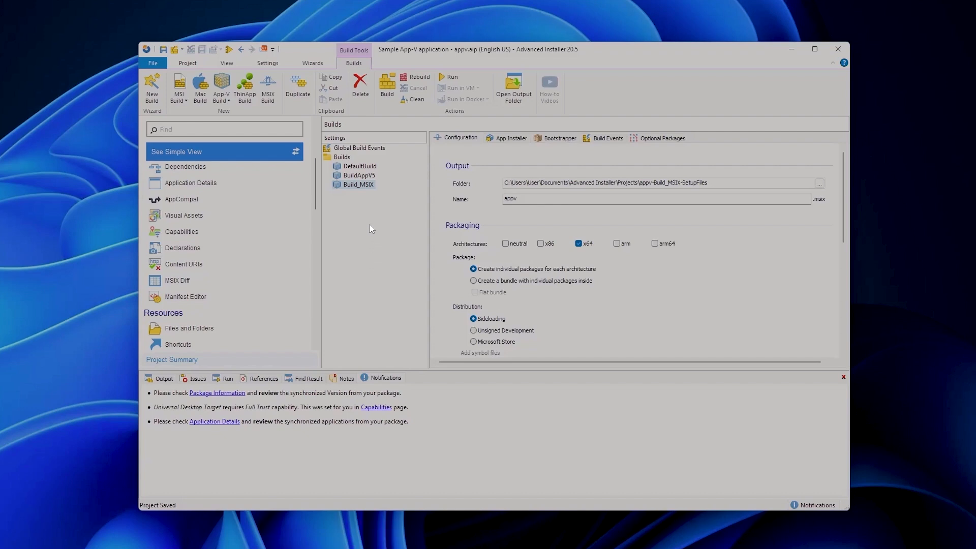
pyautogui.rightClick(357, 184)
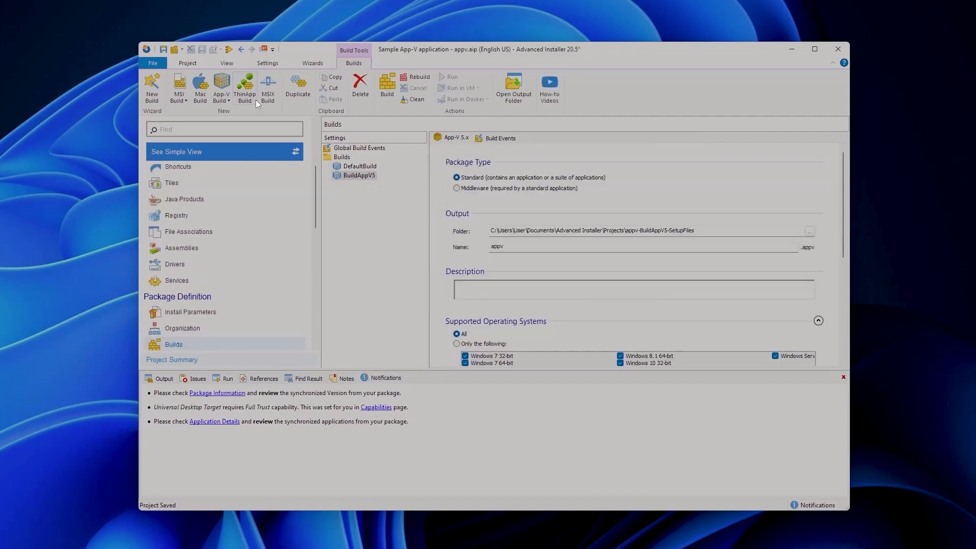
pyautogui.moveTo(189, 70)
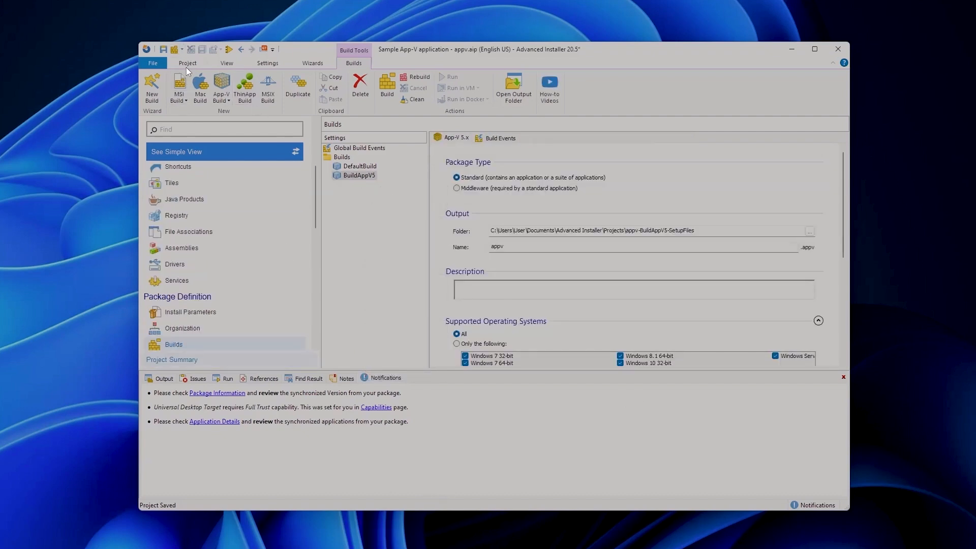
# - Rebuild the App-V 5.x package and open its output folder with appv.appv
pyautogui.click(386, 85)
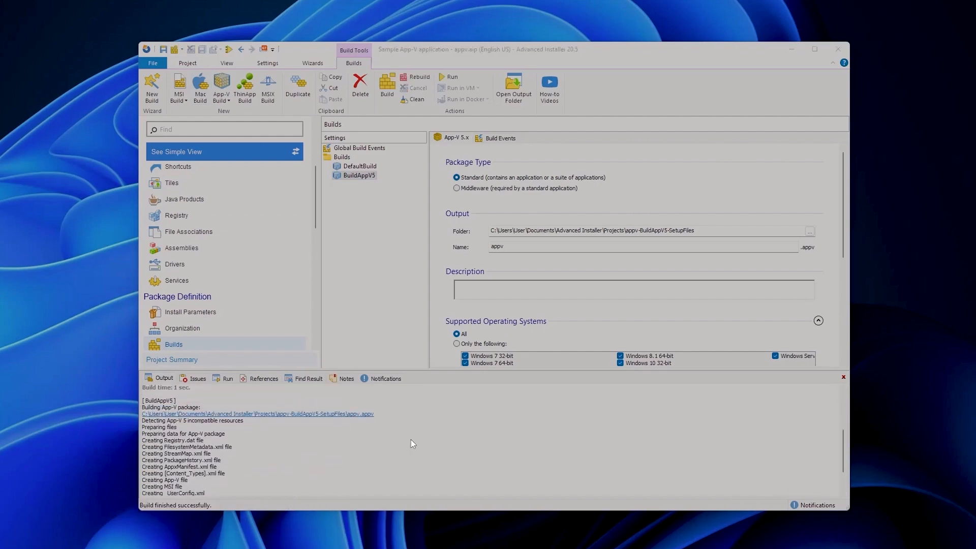
pyautogui.click(513, 85)
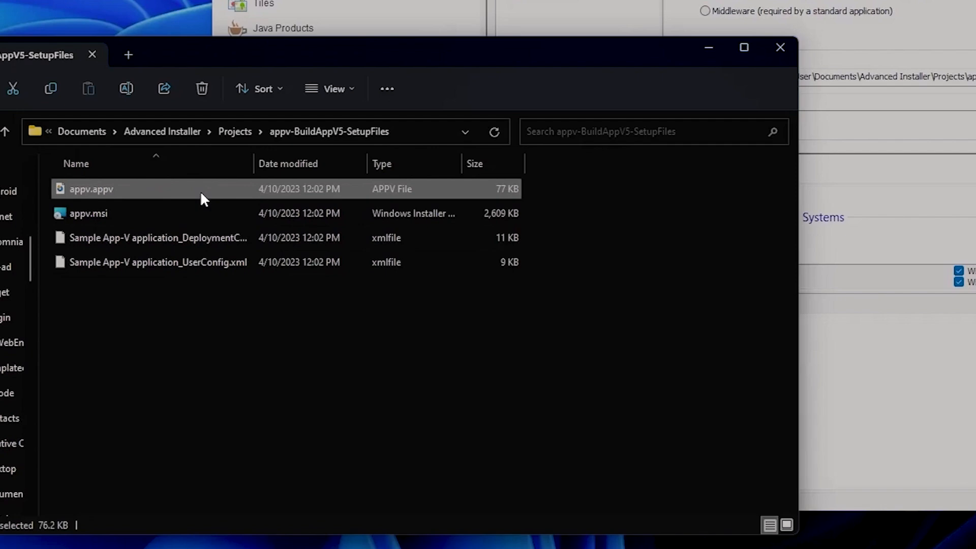